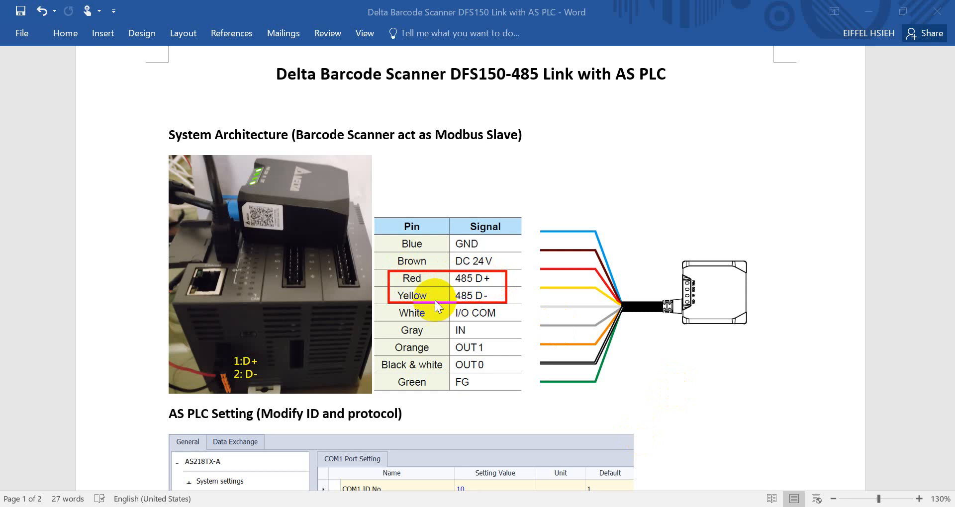
mouse_move(236, 359)
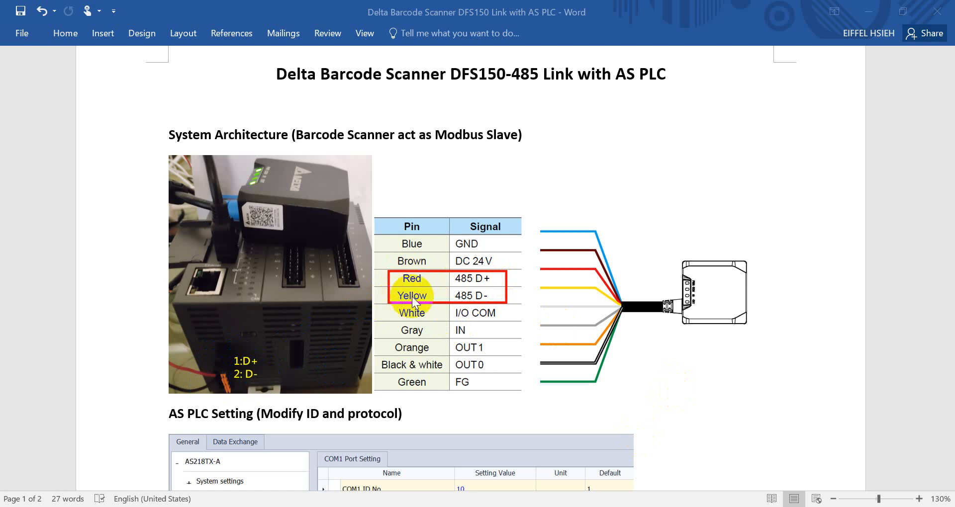
mouse_move(731, 291)
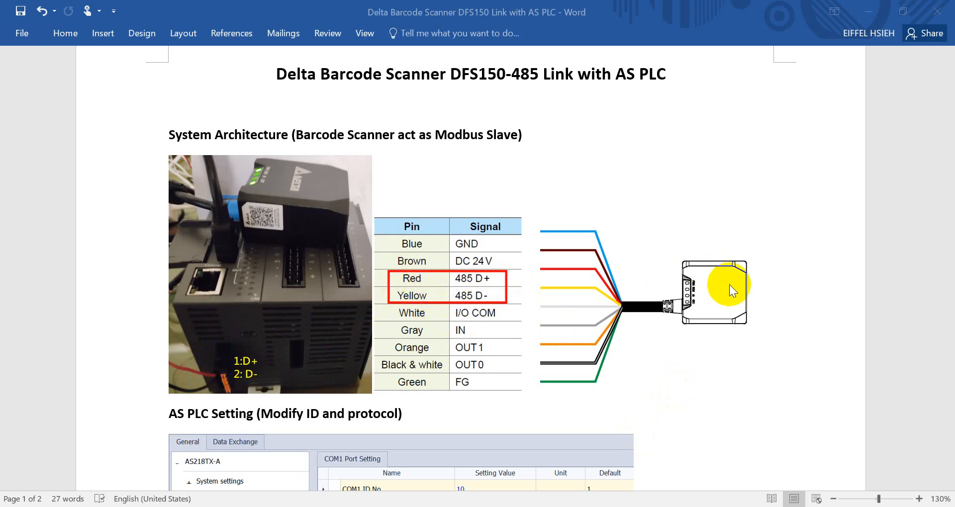
Step: Scroll the Word guide down to the AS PLC COM1 port settings table
scroll(down, 3)
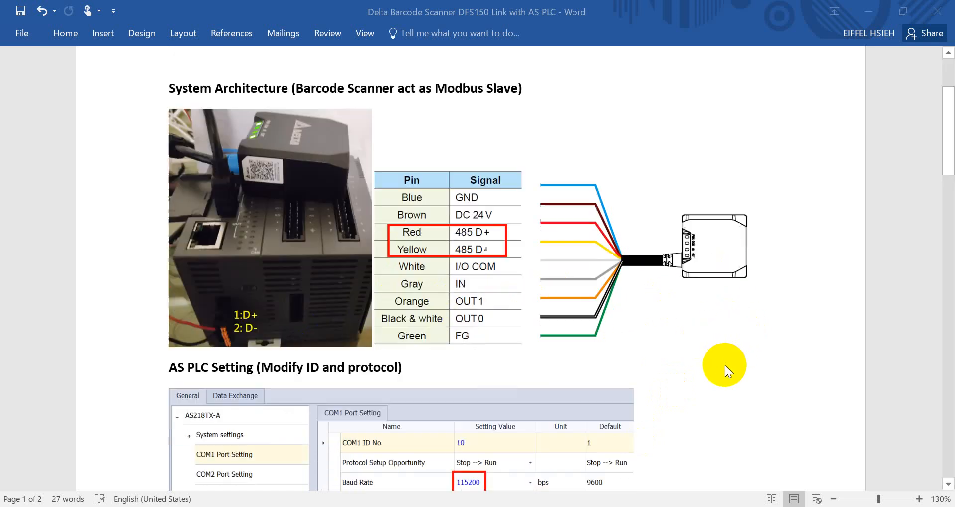
scroll(down, 3)
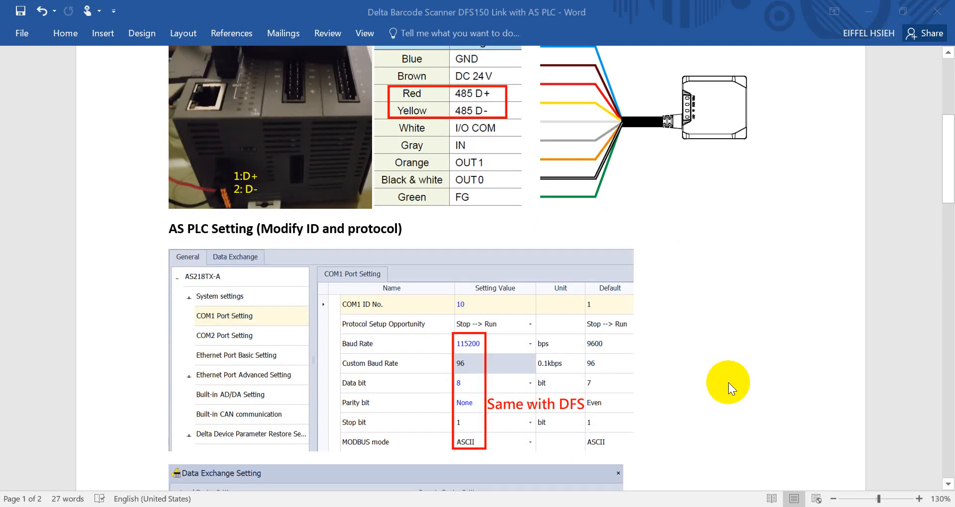
mouse_move(295, 261)
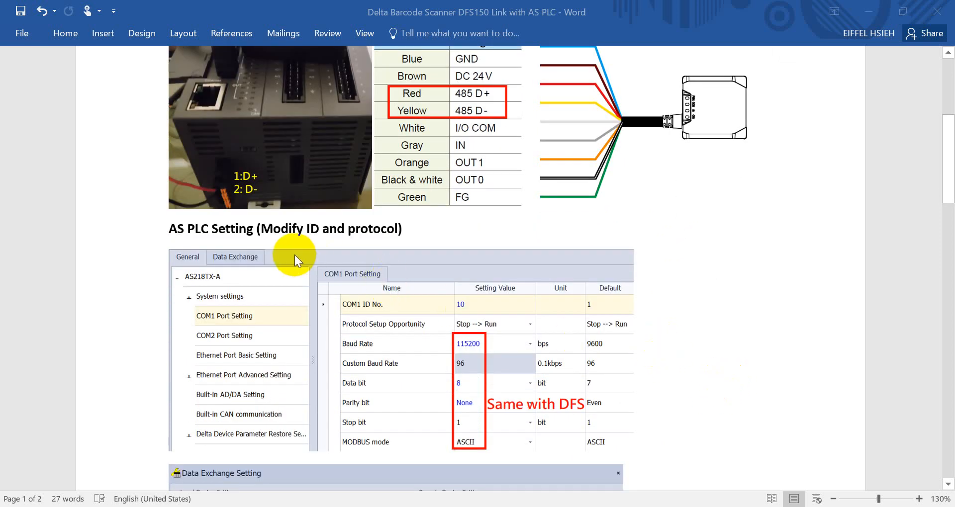
mouse_move(177, 234)
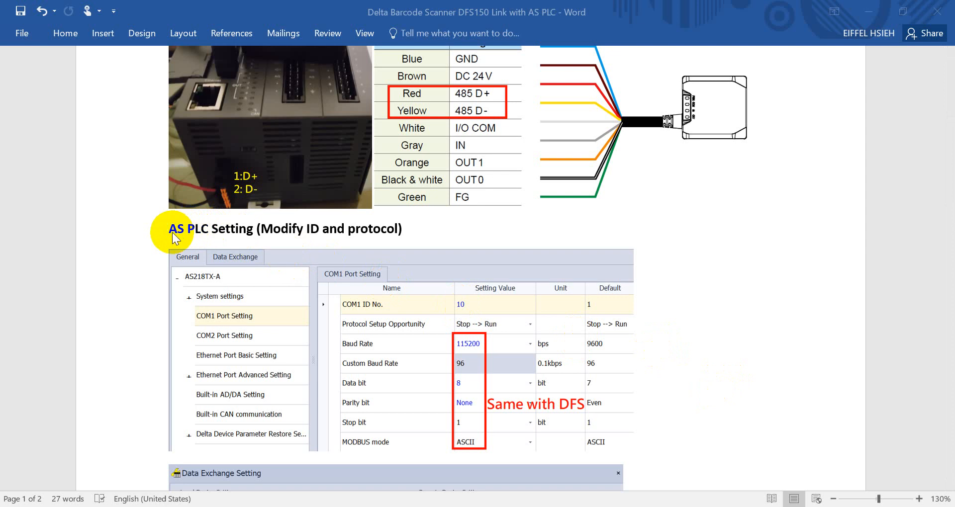
mouse_move(238, 251)
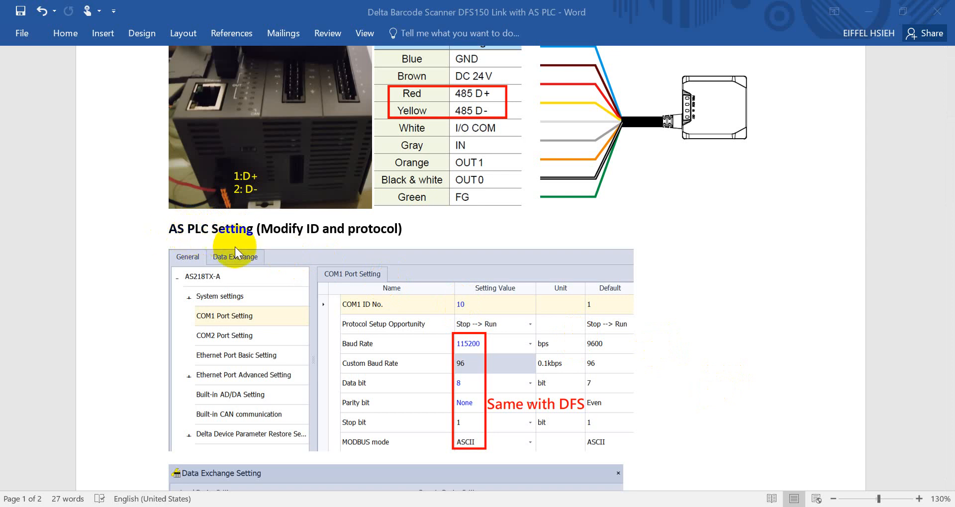
Step: Scroll further to the Data Exchange Setting screenshot with remote start address 8503
scroll(down, 3)
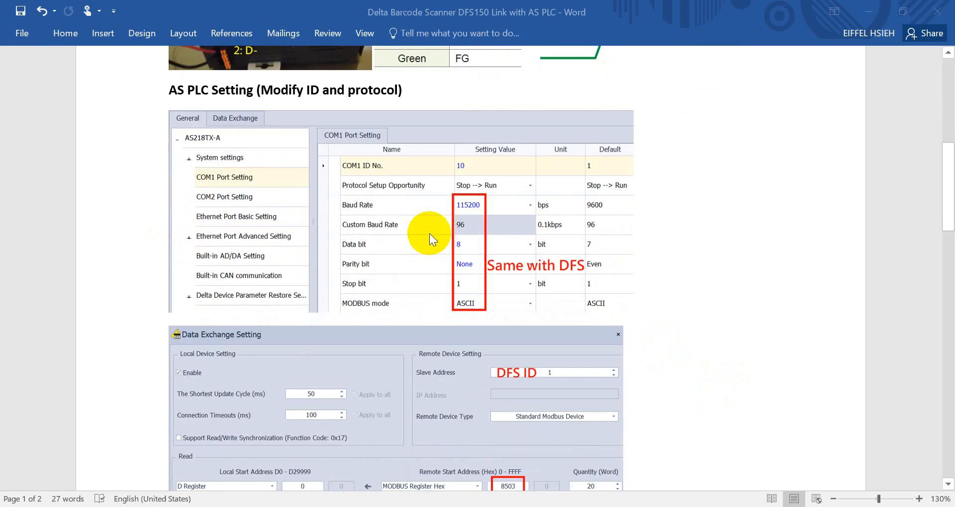
mouse_move(373, 175)
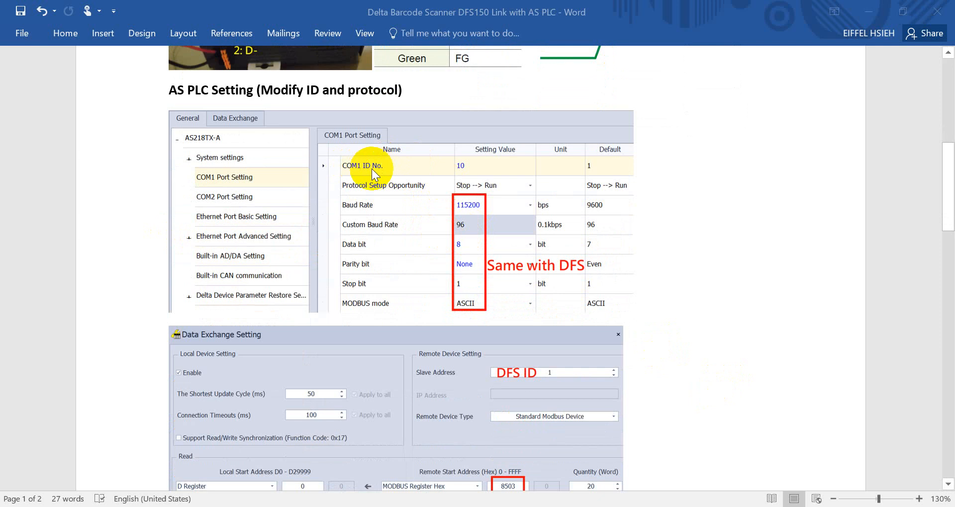
mouse_move(564, 183)
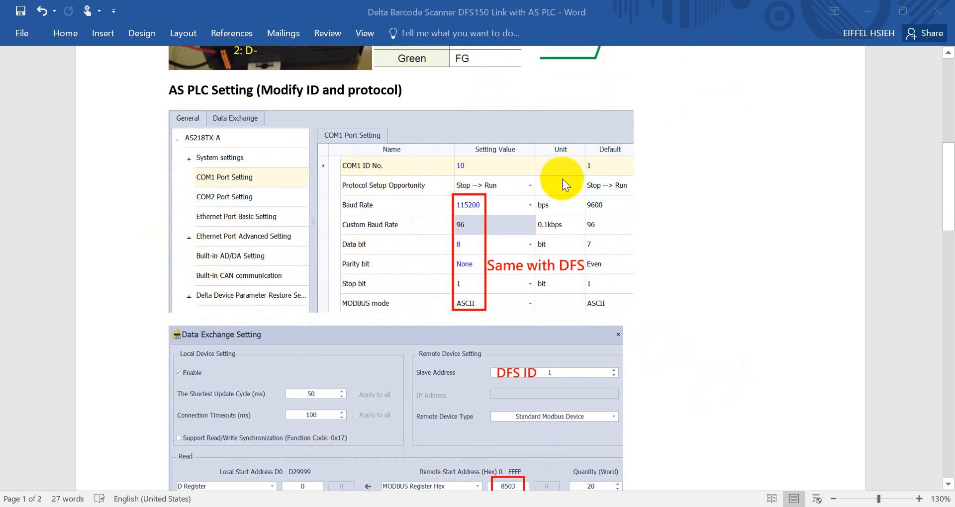
mouse_move(469, 201)
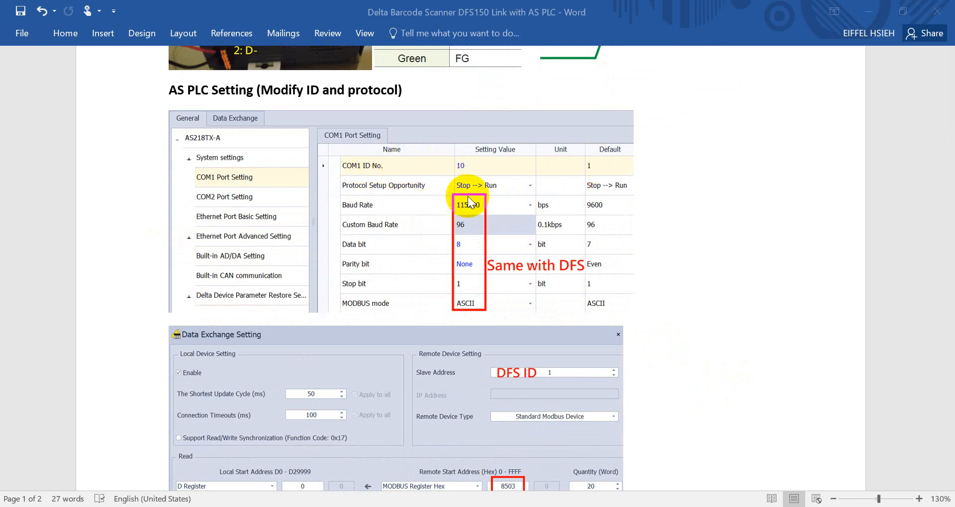
mouse_move(439, 270)
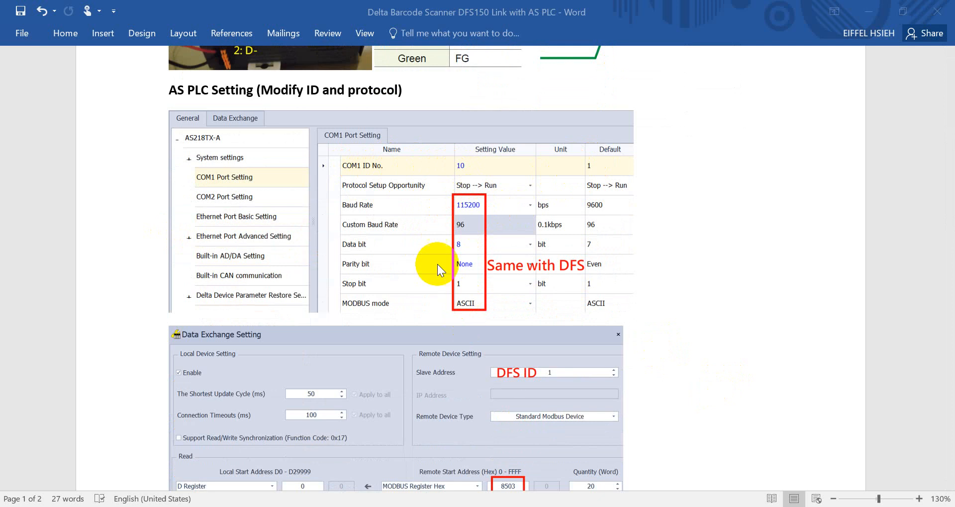
mouse_move(461, 217)
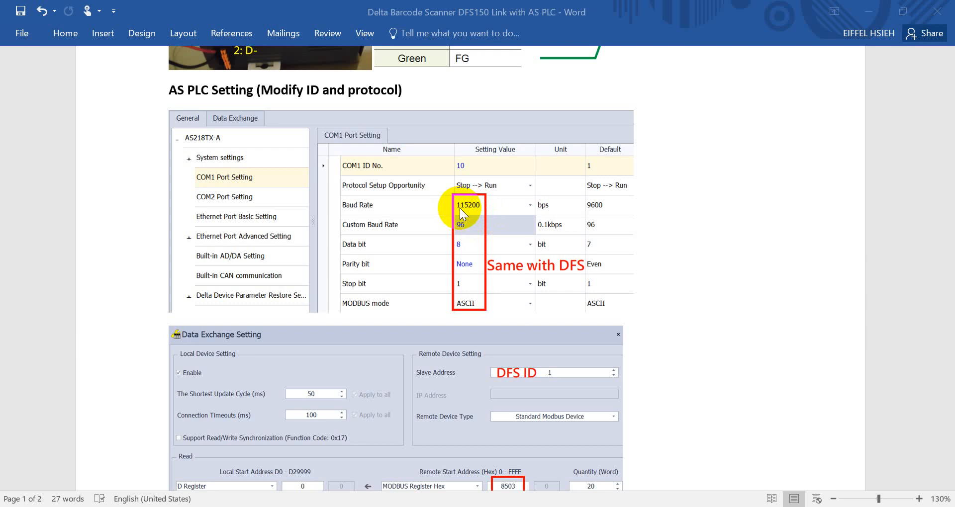
mouse_move(480, 212)
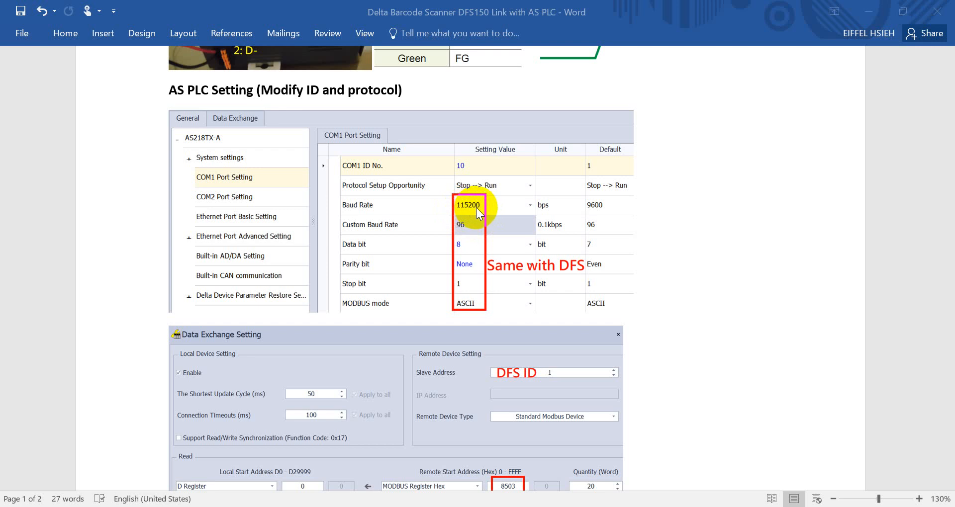
mouse_move(476, 249)
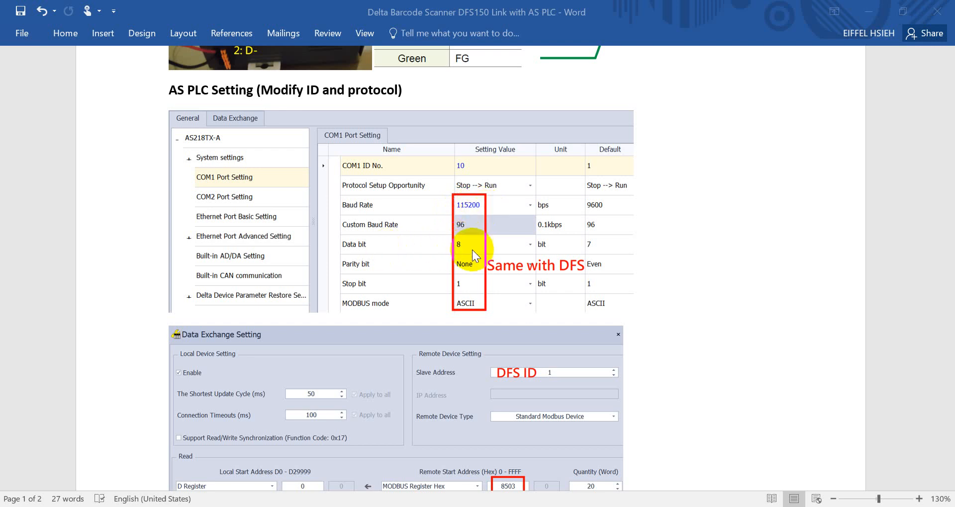
mouse_move(465, 272)
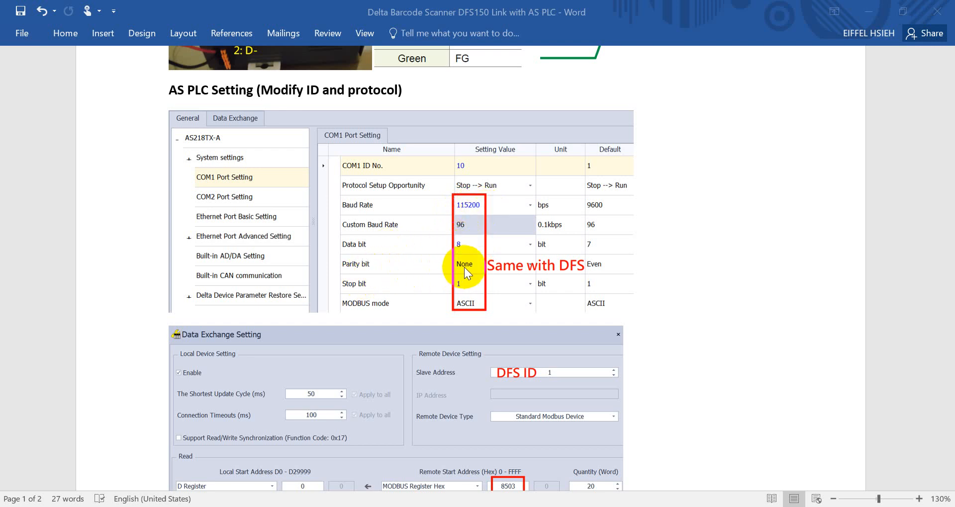
mouse_move(451, 298)
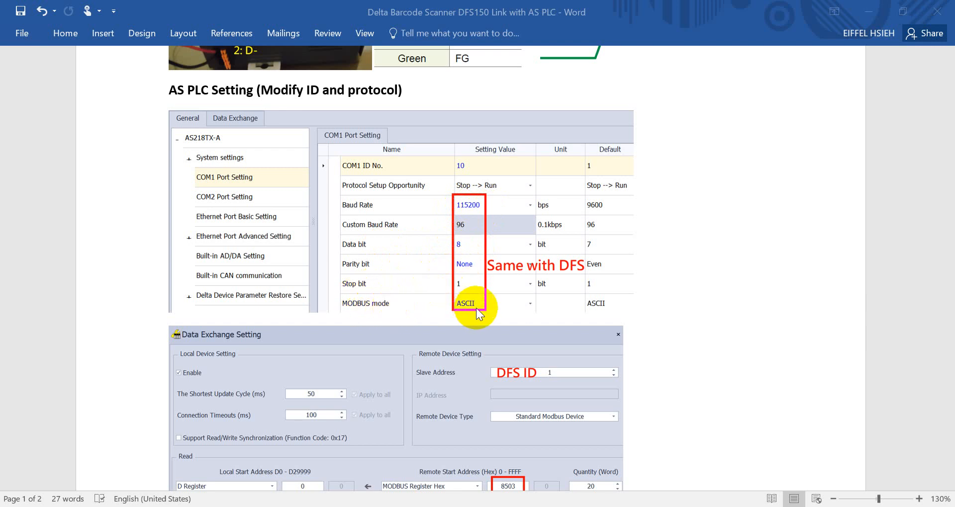
scroll(down, 3)
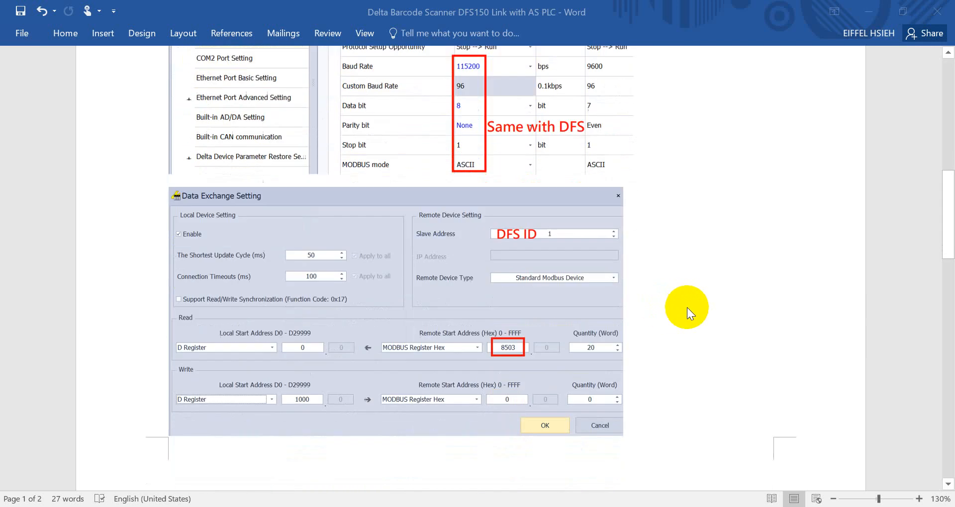
scroll(down, 3)
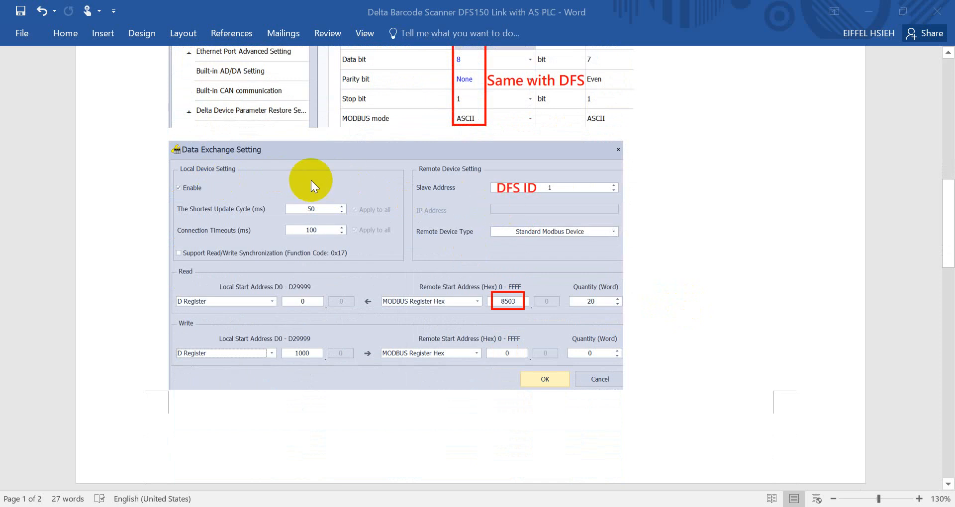
mouse_move(352, 163)
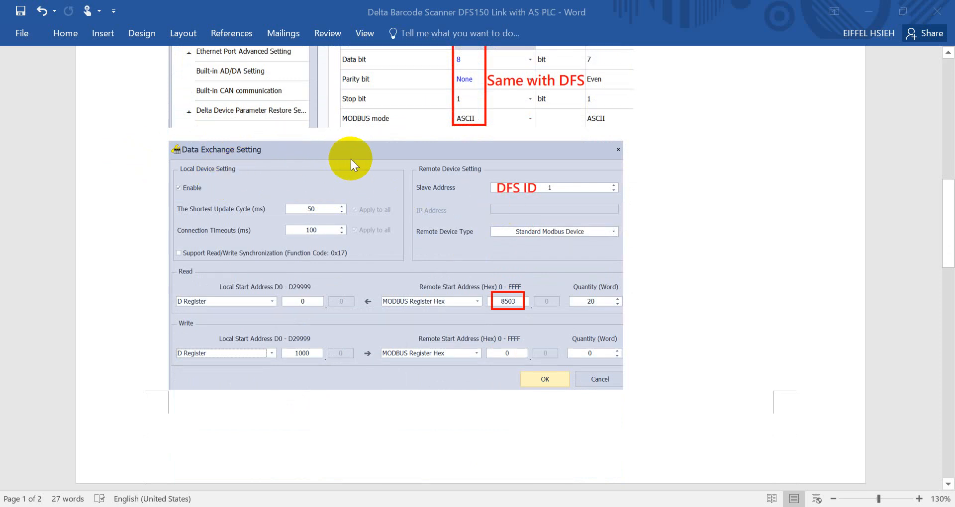
mouse_move(517, 195)
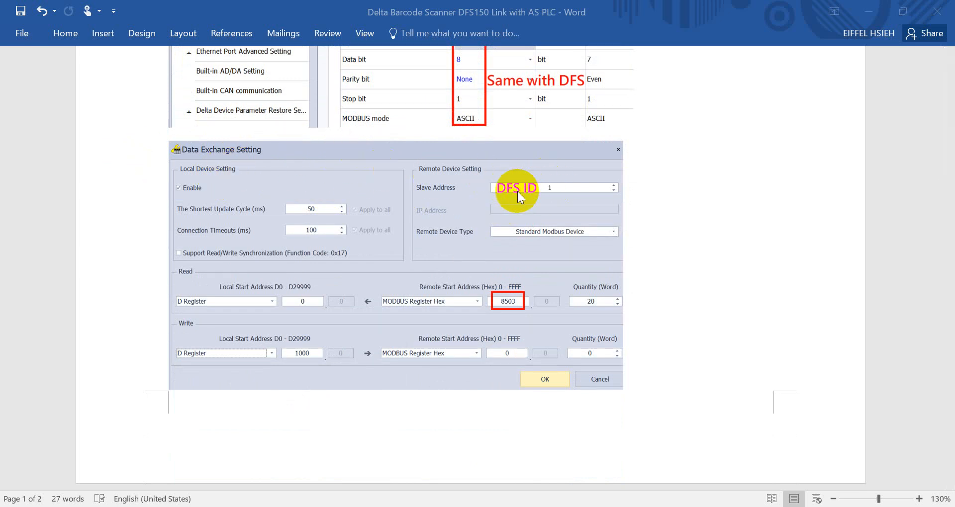
mouse_move(563, 195)
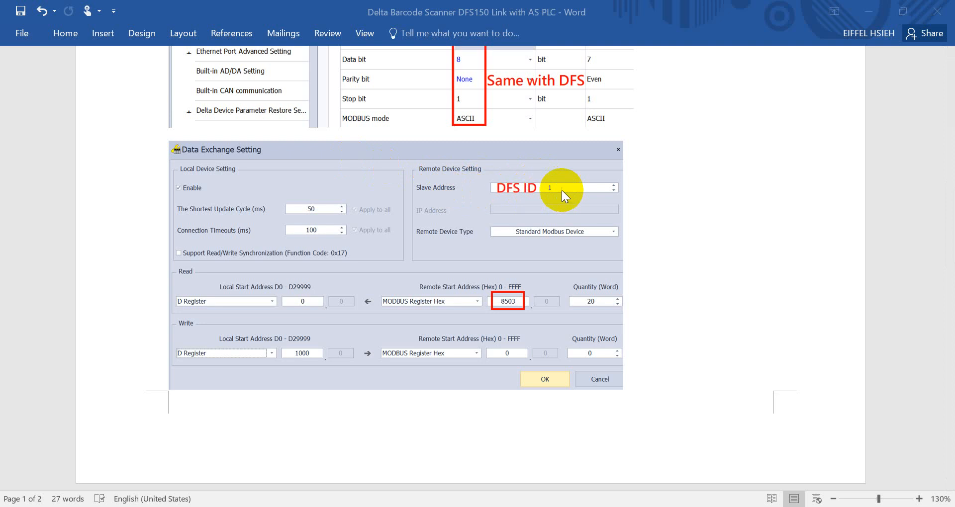
mouse_move(519, 196)
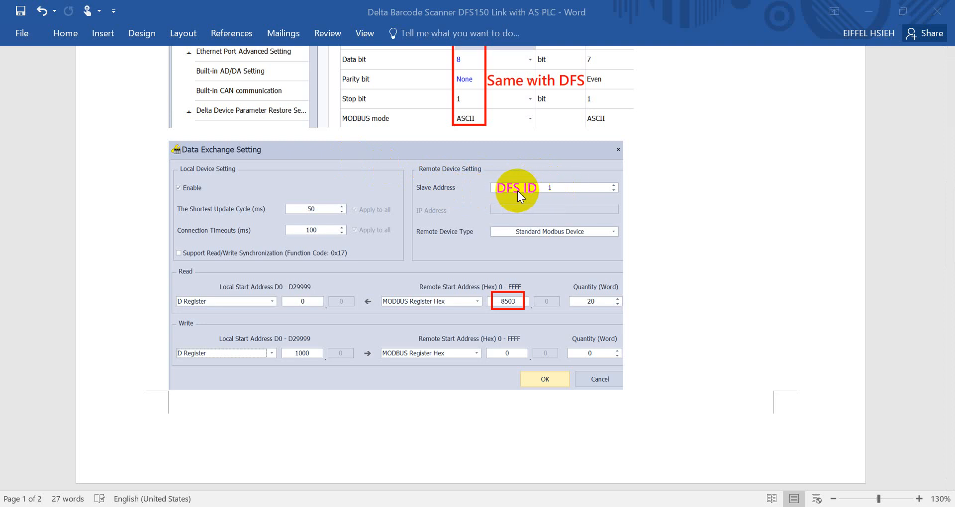
mouse_move(540, 197)
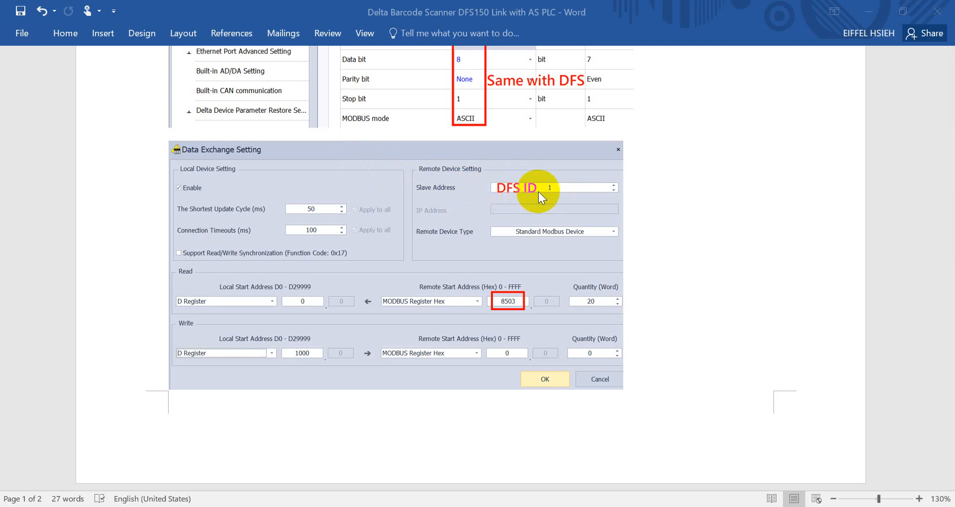
mouse_move(439, 243)
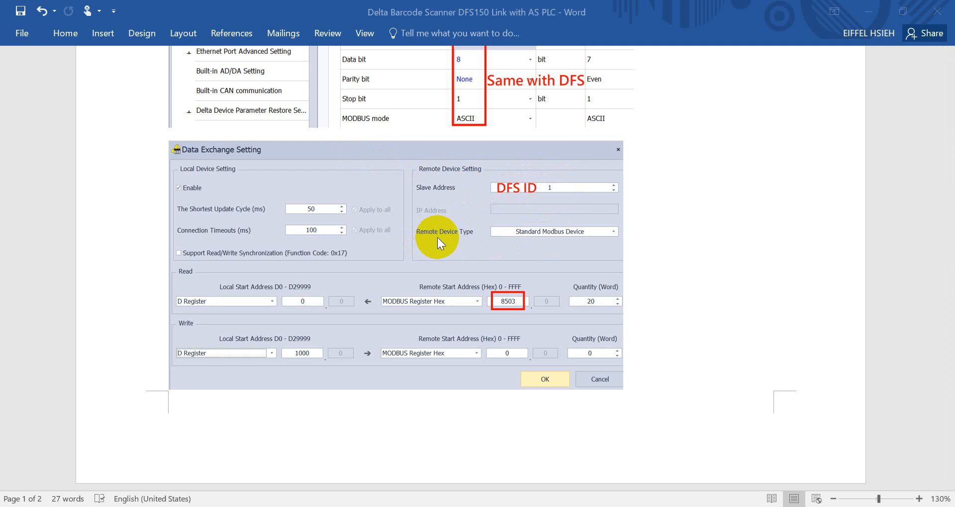
mouse_move(549, 238)
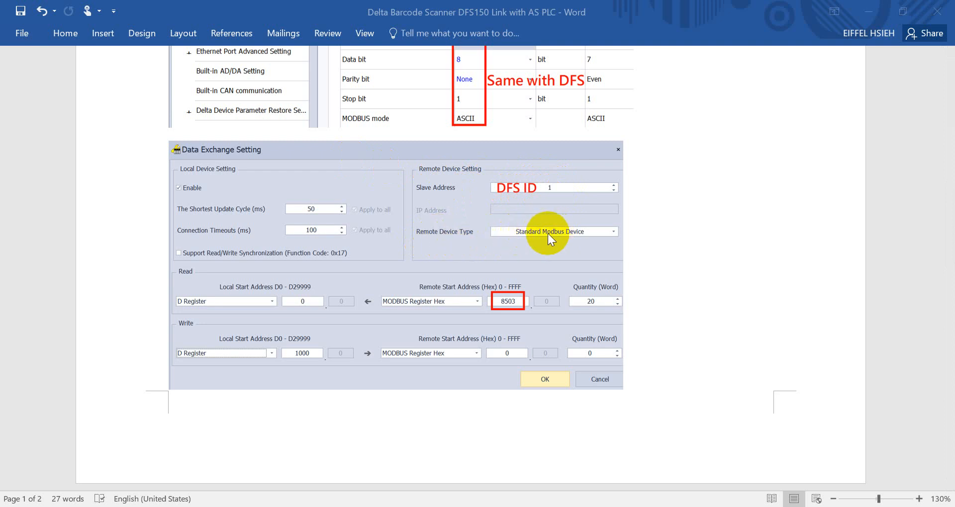
mouse_move(547, 284)
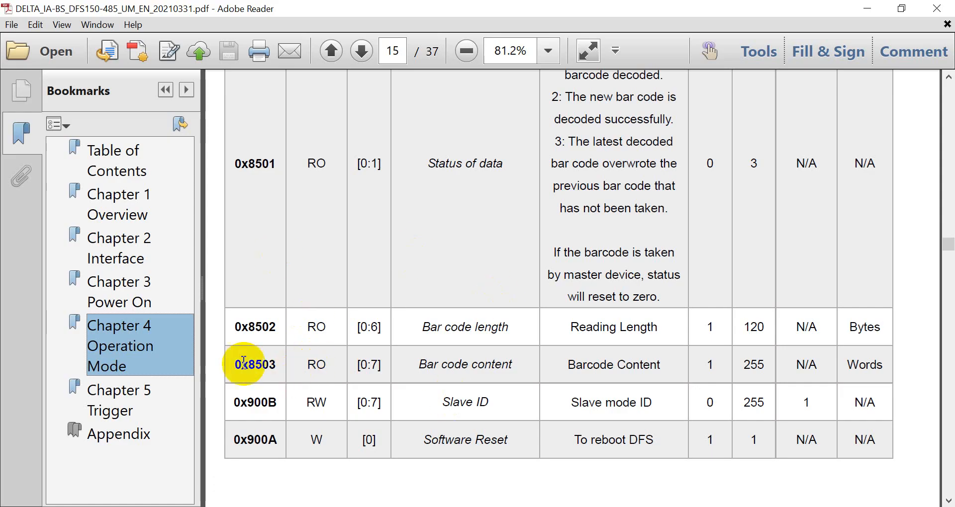
Step: Highlight the register 0x8503 Bar code content row in the DFS150-485 manual
drag(243, 364, 535, 376)
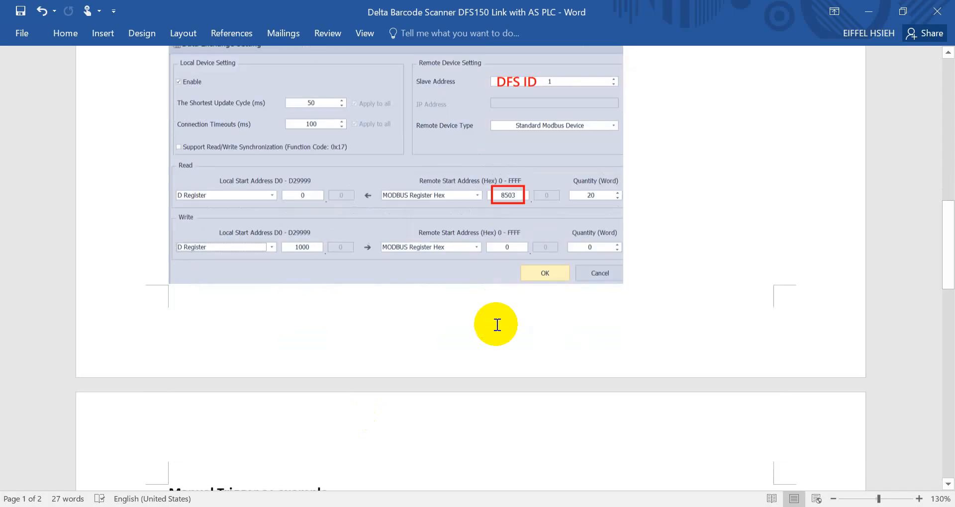
Step: Scroll to the Manual Trigger screenshot and the D0–D3 ASCII Device Monitor table
scroll(down, 3)
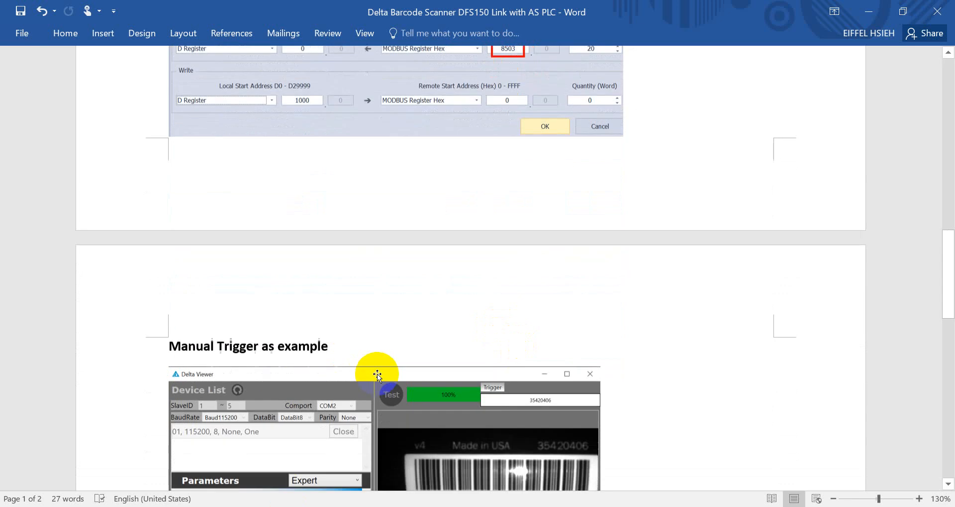
scroll(down, 3)
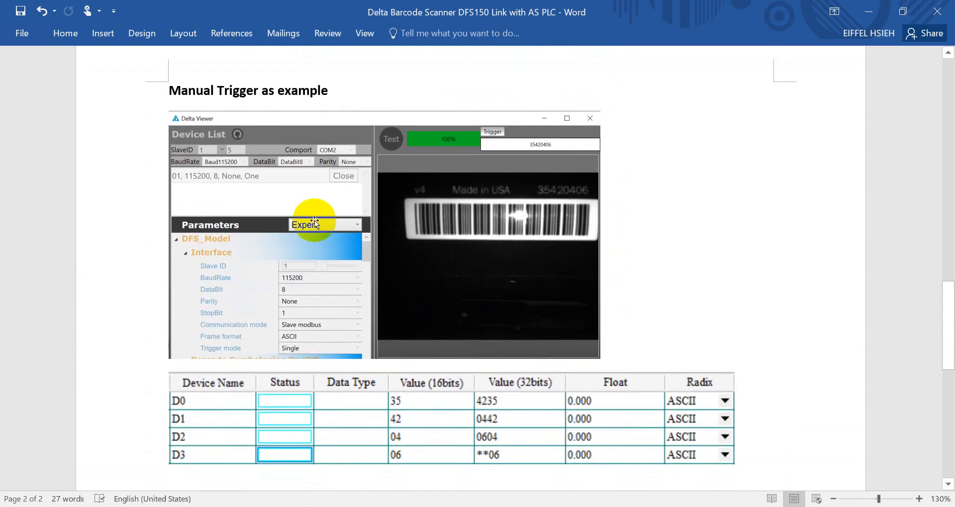
mouse_move(405, 201)
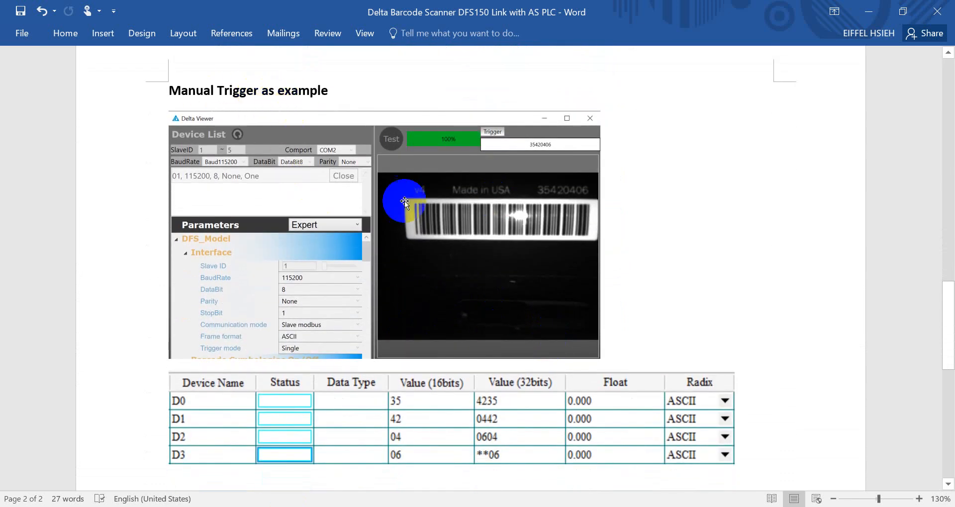
mouse_move(520, 236)
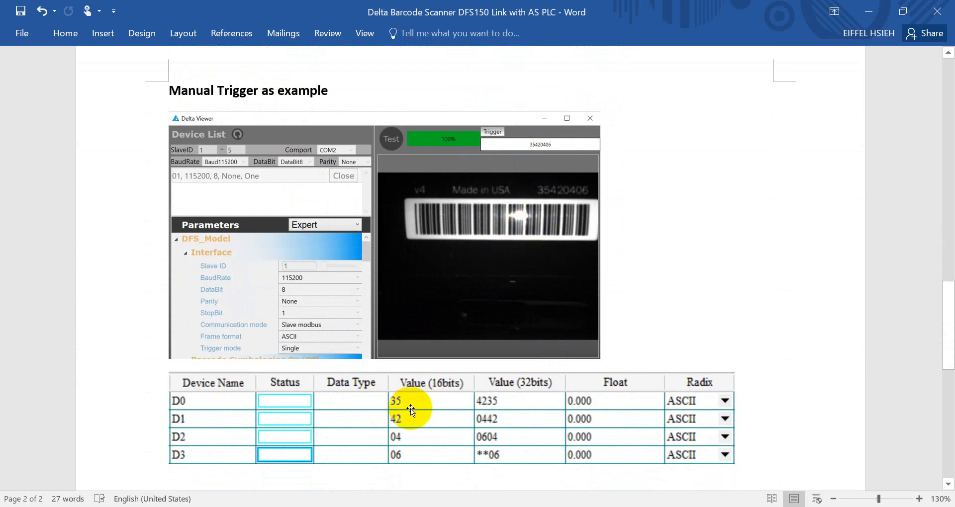
scroll(down, 3)
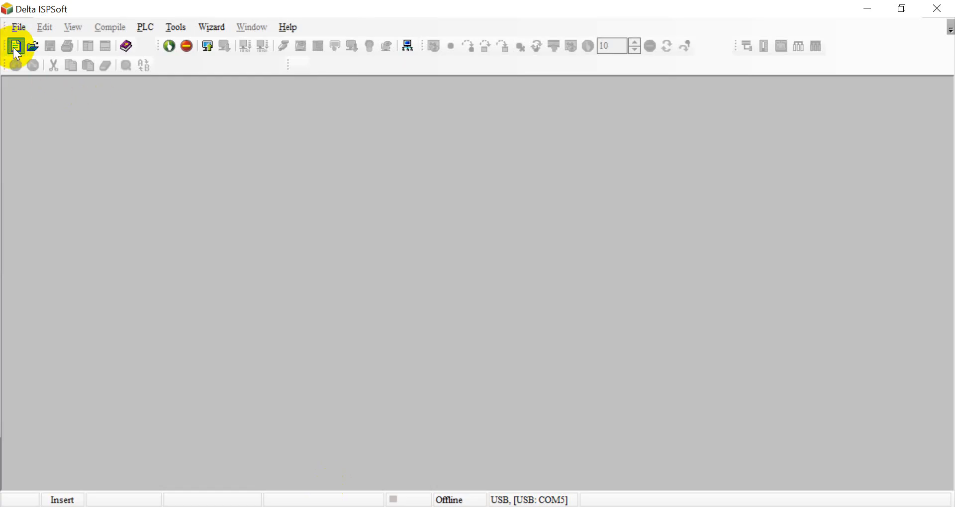
Step: Create a new project Untitled0 for an AS218TX controller
click(15, 45)
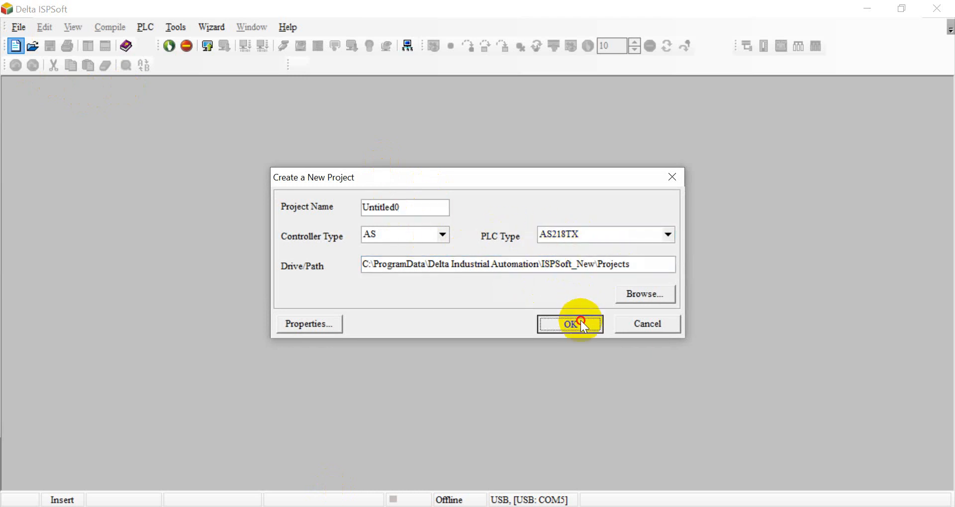
click(570, 324)
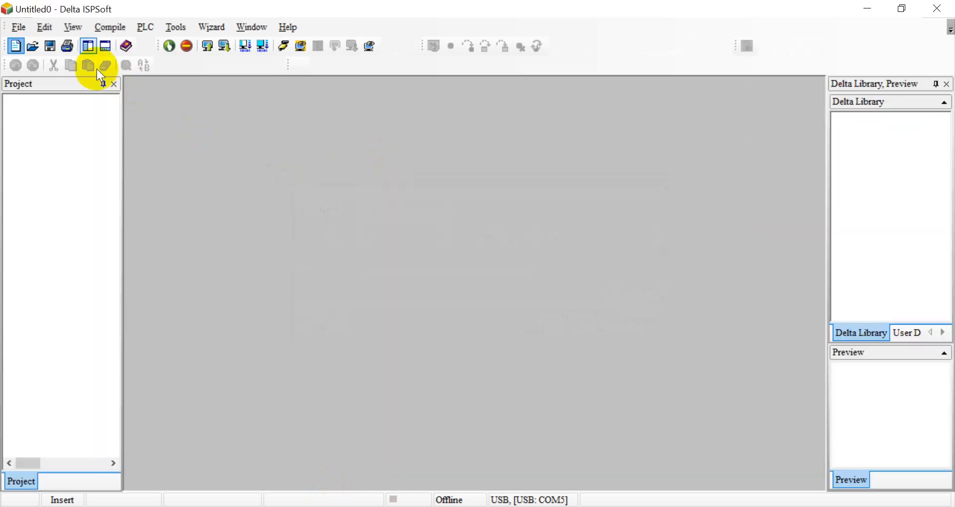
Step: In HWCONFIG set COM1 ID No. to 10 and baud rate to 115200
click(175, 27)
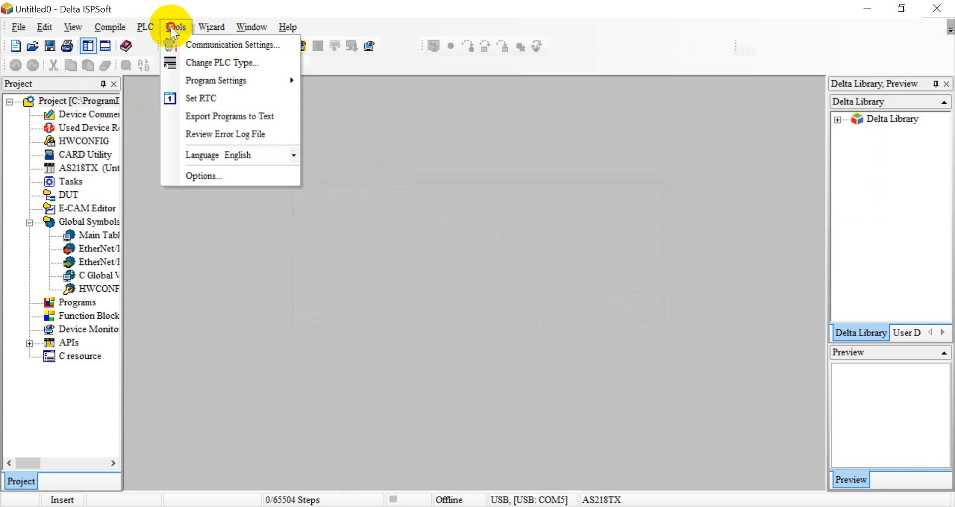
mouse_move(234, 45)
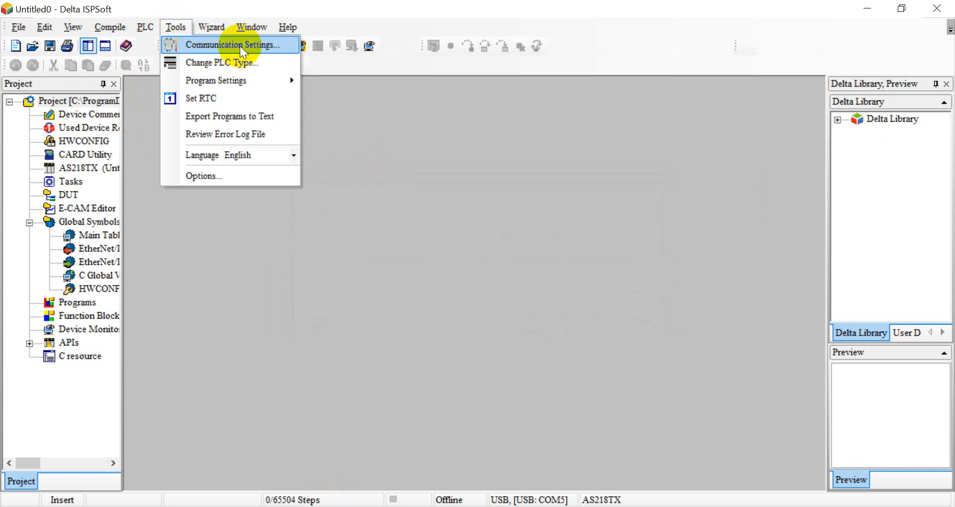
mouse_move(90, 132)
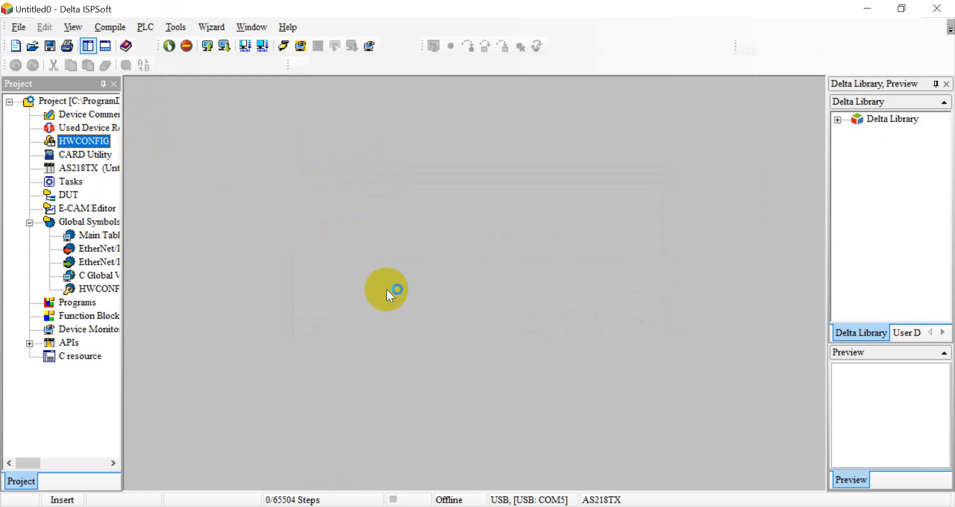
double_click(84, 140)
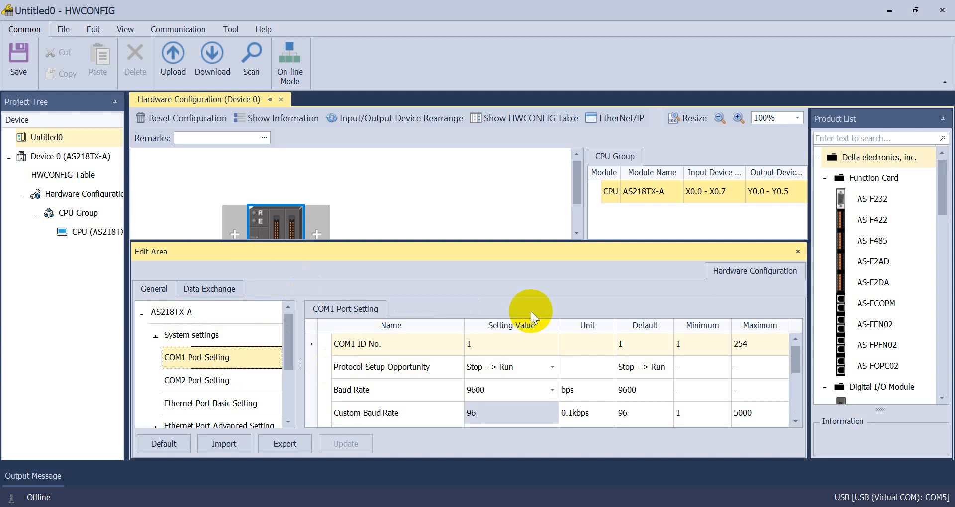
mouse_move(426, 237)
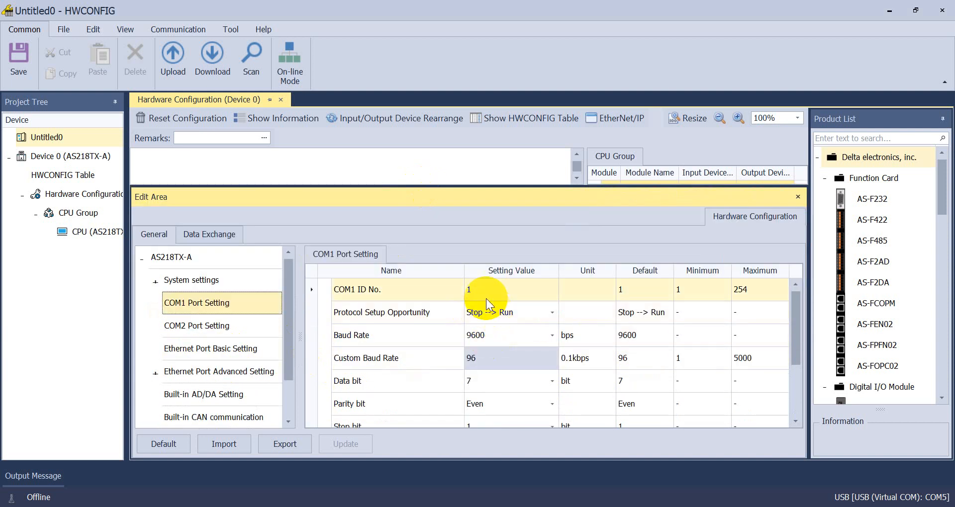
click(510, 290)
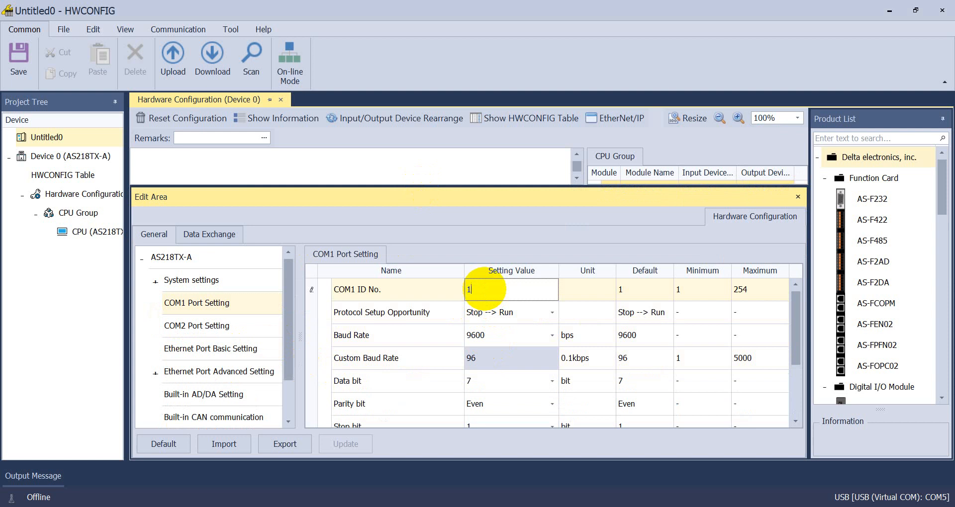
text(0)
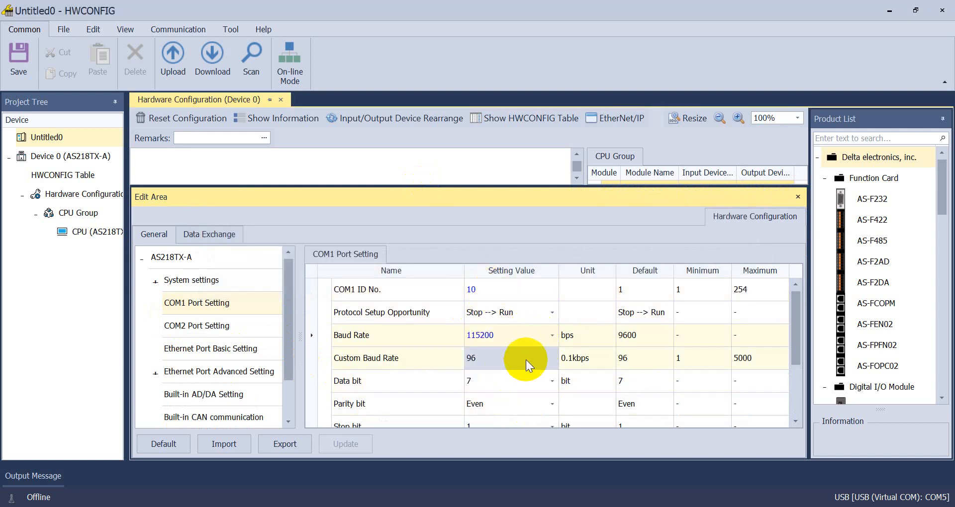
scroll(down, 3)
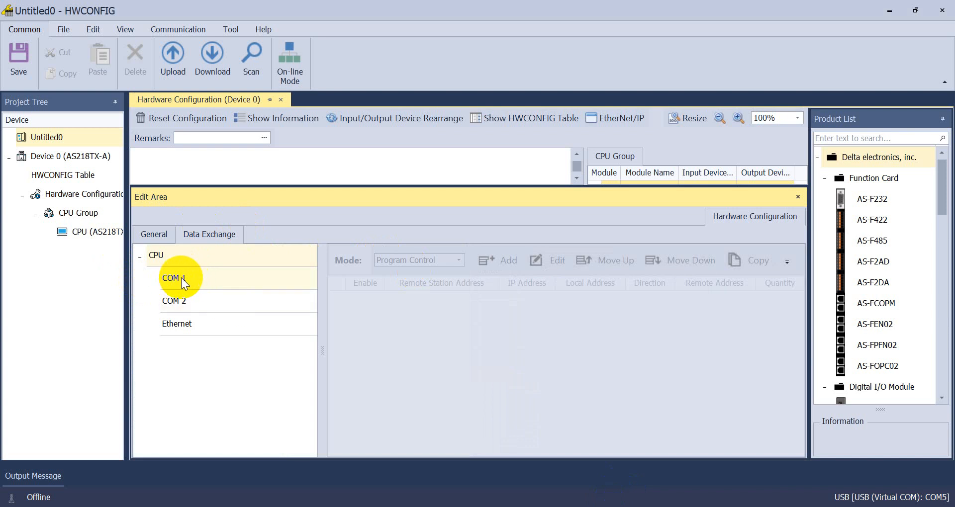
Step: On COM1 Data Exchange set Always Enable, add a station entry and open its settings
click(174, 278)
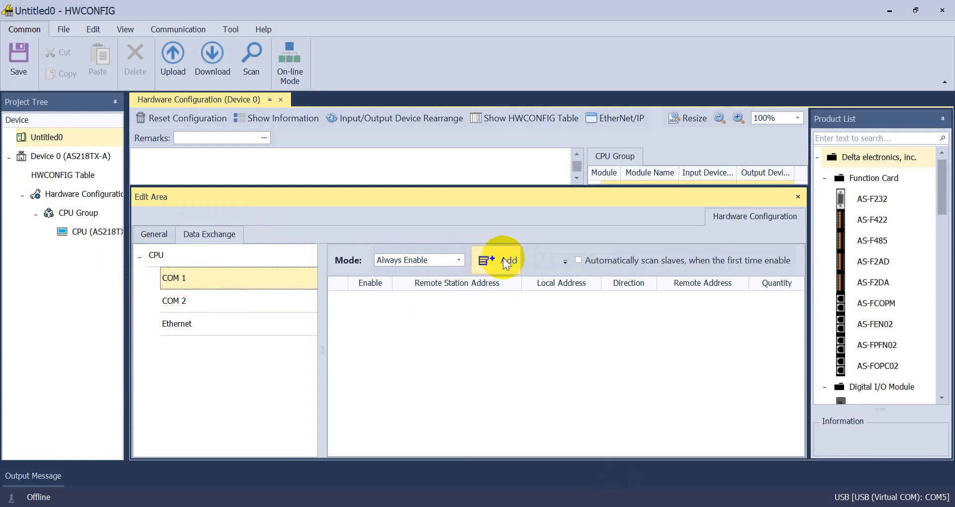
mouse_move(407, 260)
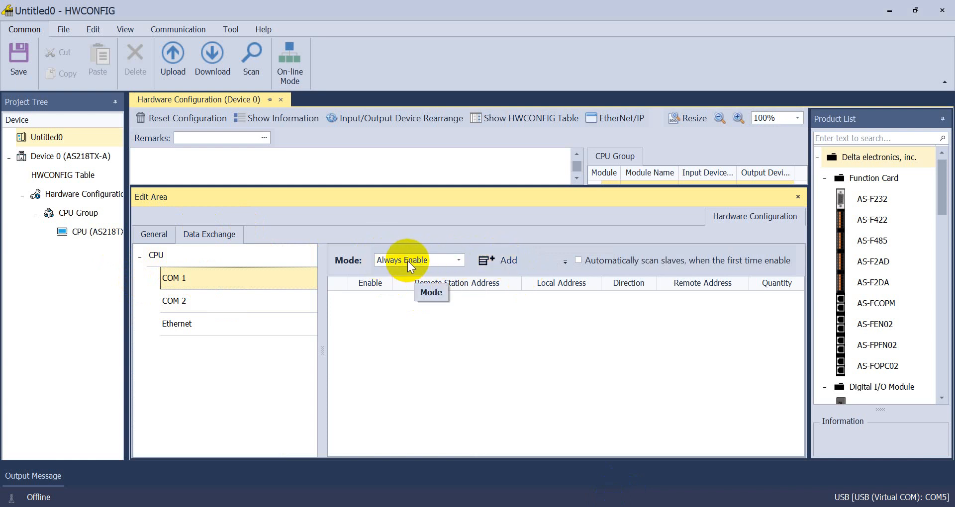
click(503, 260)
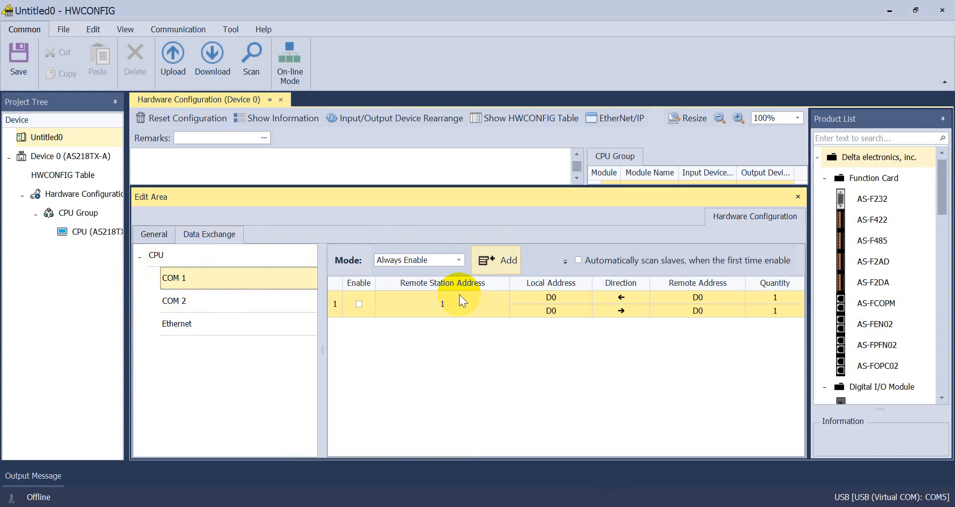
double_click(442, 304)
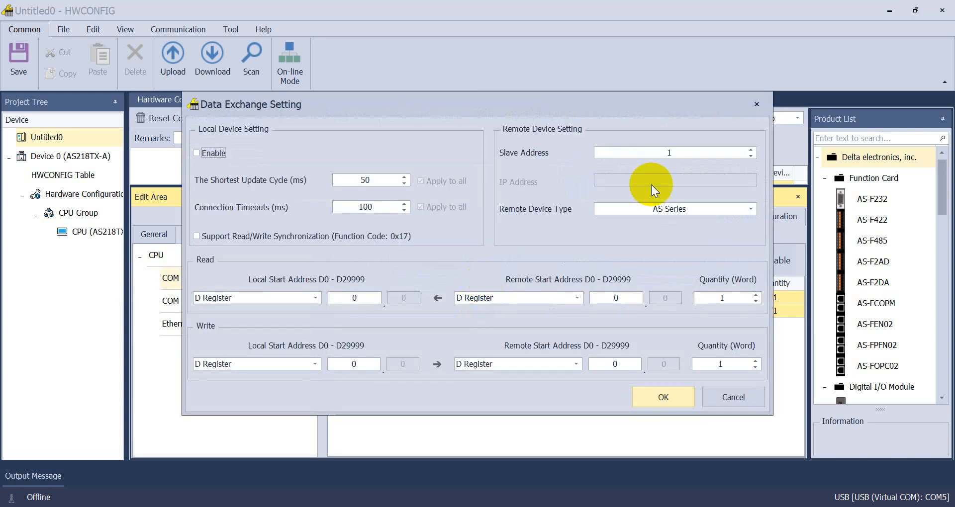
Step: Enable the entry as a Standard Modbus Device reading 20 words from hex register 8503 into D0
click(750, 209)
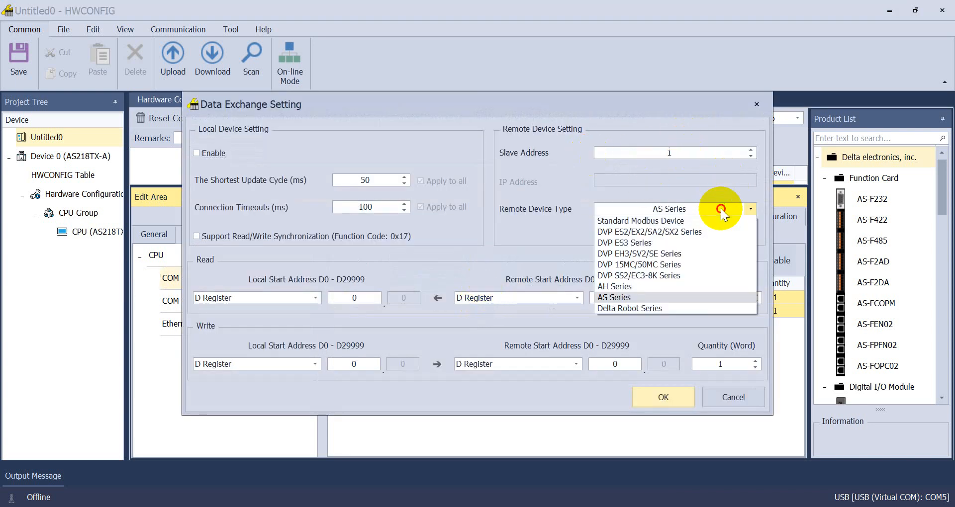
click(640, 221)
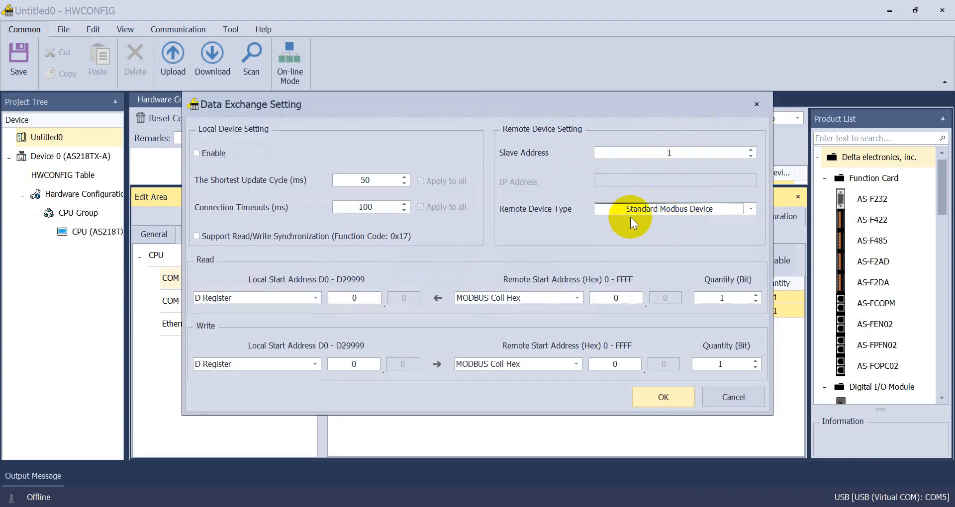
click(196, 153)
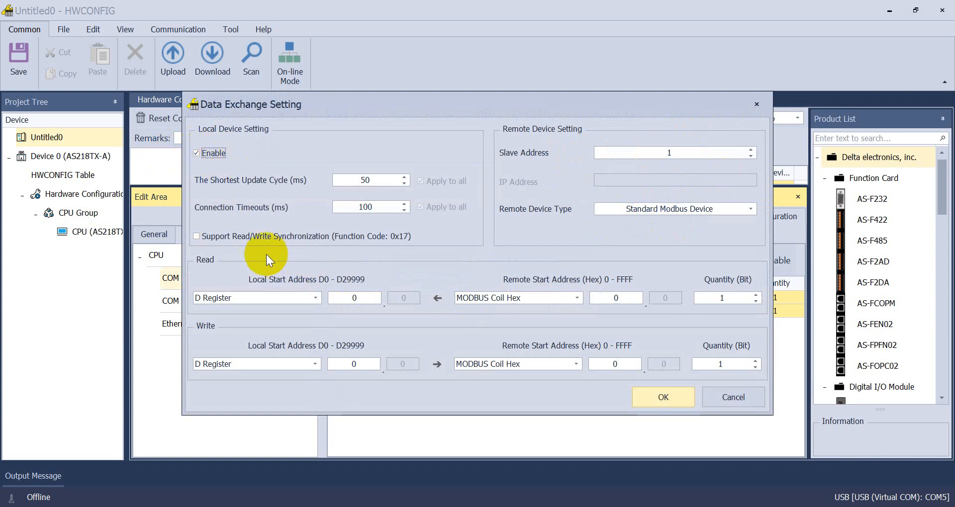
mouse_move(534, 305)
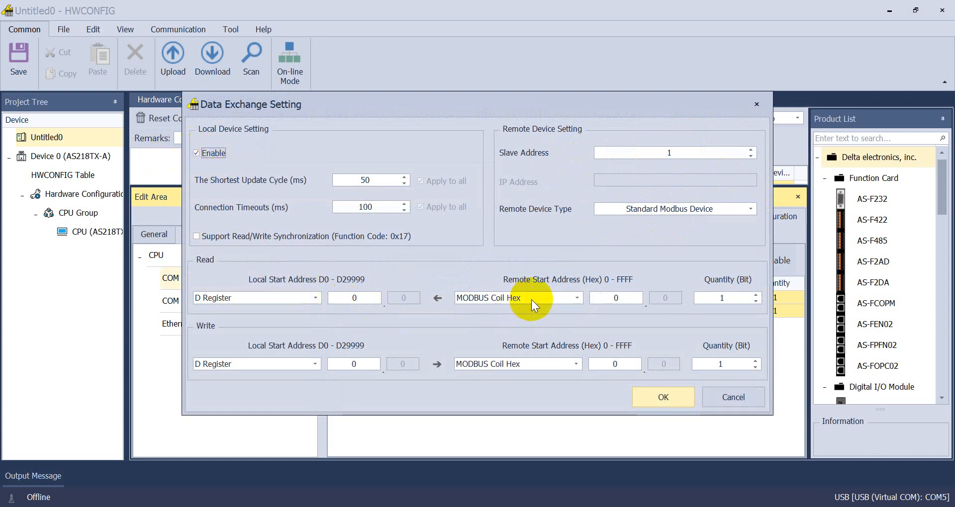
click(575, 297)
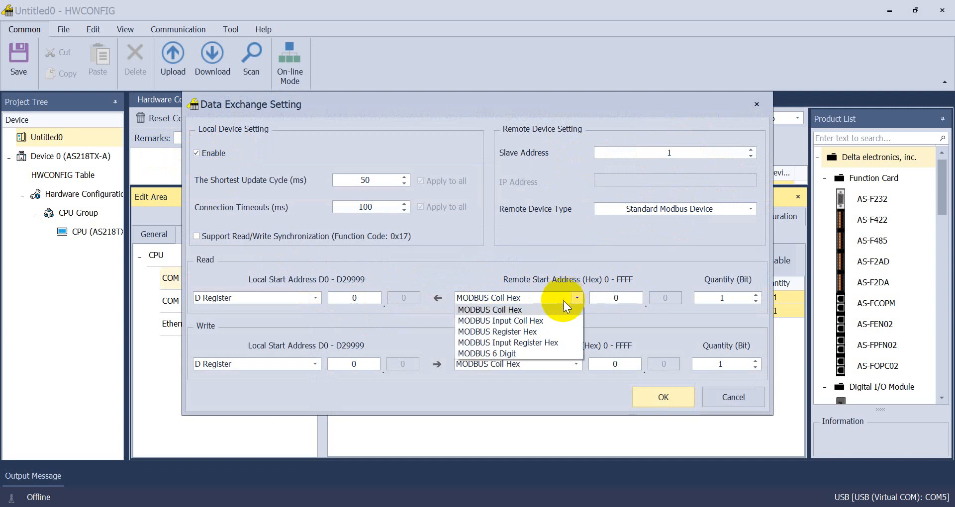
click(496, 332)
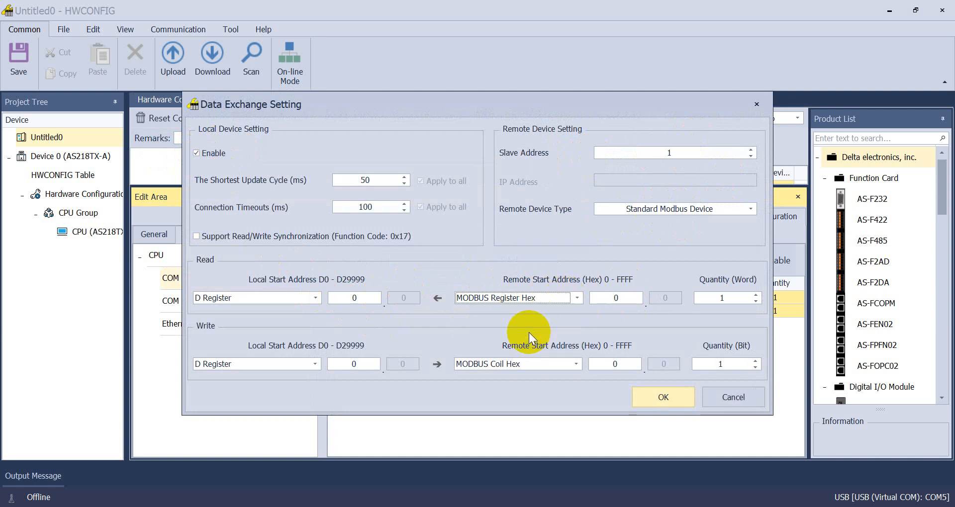
click(615, 297)
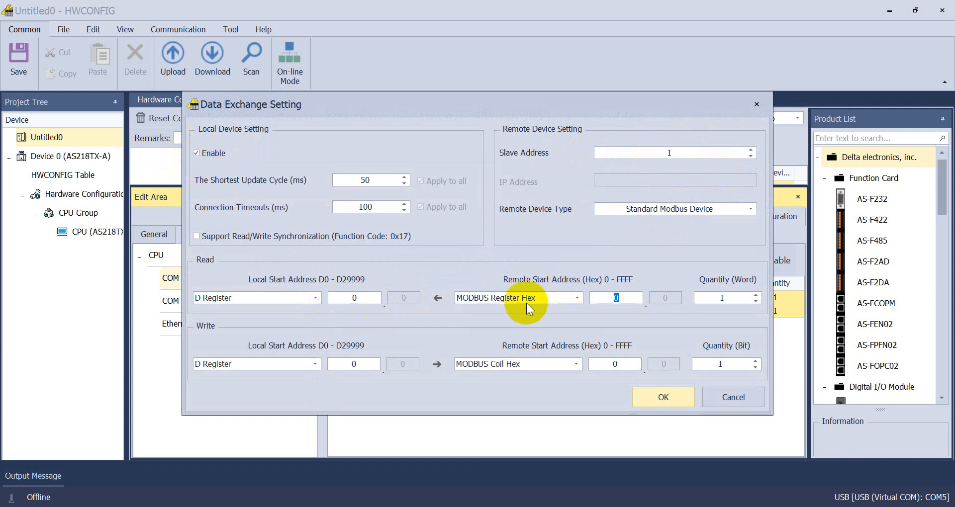
text(8503)
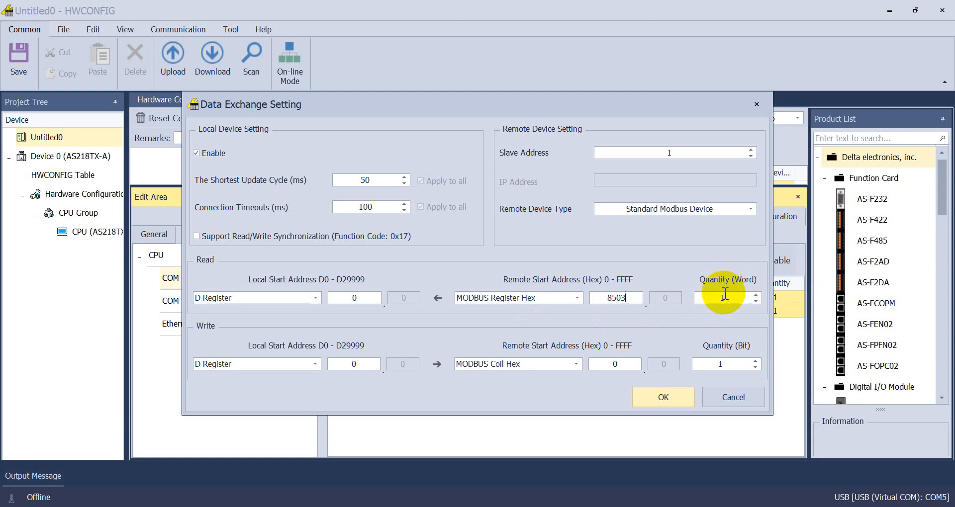
text(2)
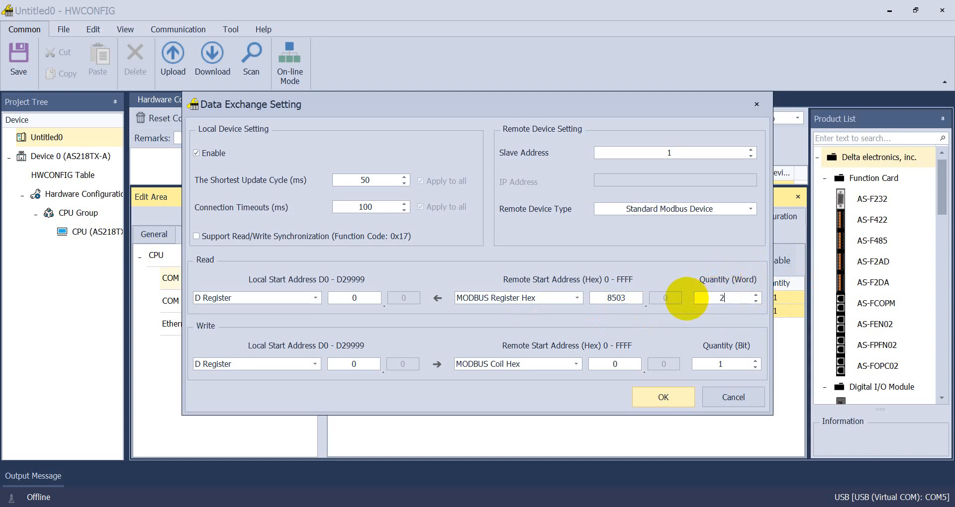
text(0)
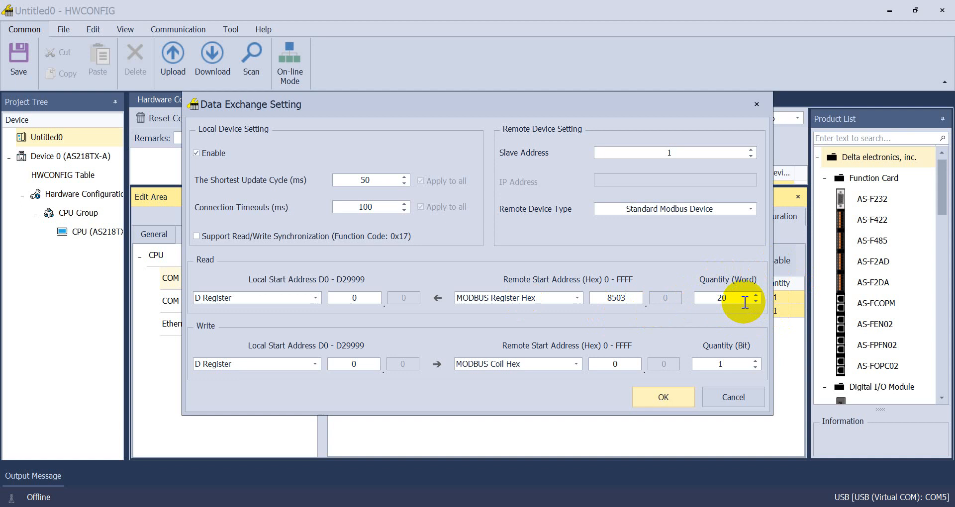
mouse_move(706, 326)
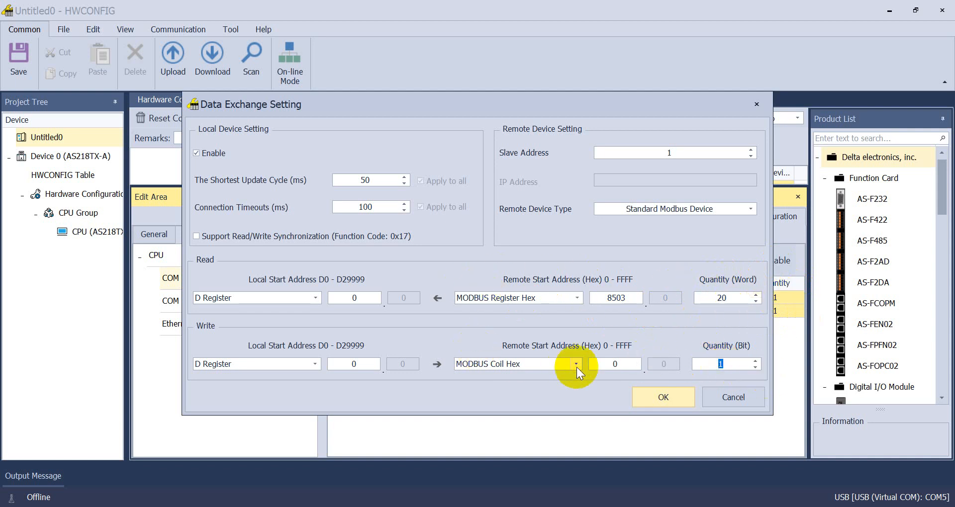
Step: Set the write entry to MODBUS Register Hex with quantity 0 and apply the settings
click(575, 364)
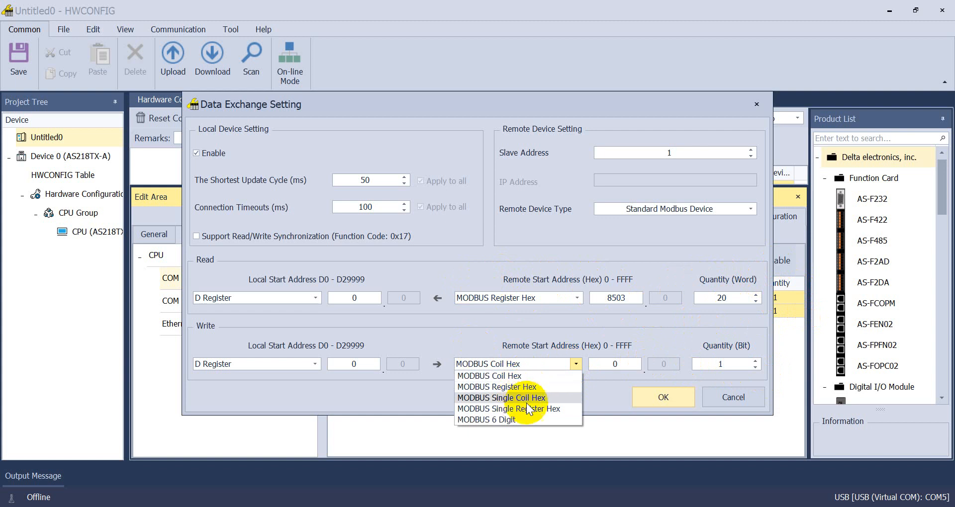
mouse_move(520, 387)
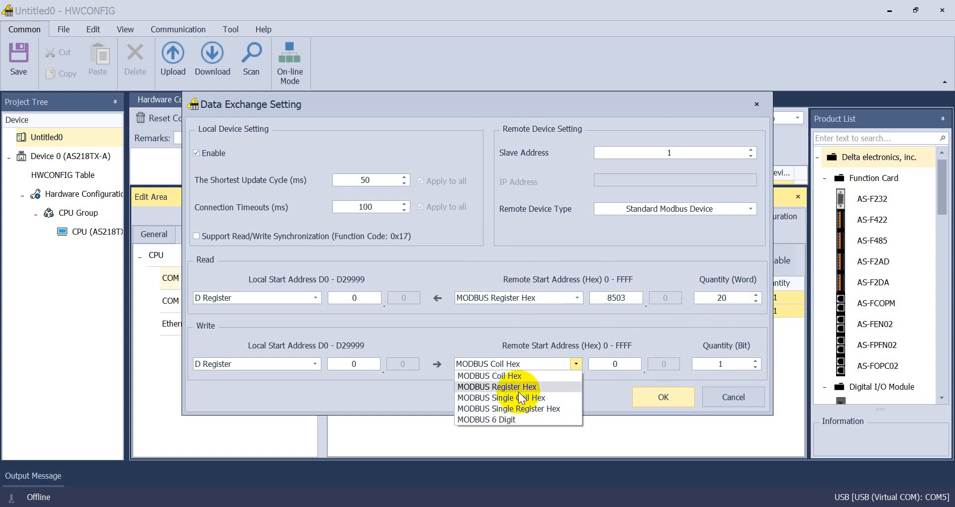
click(496, 387)
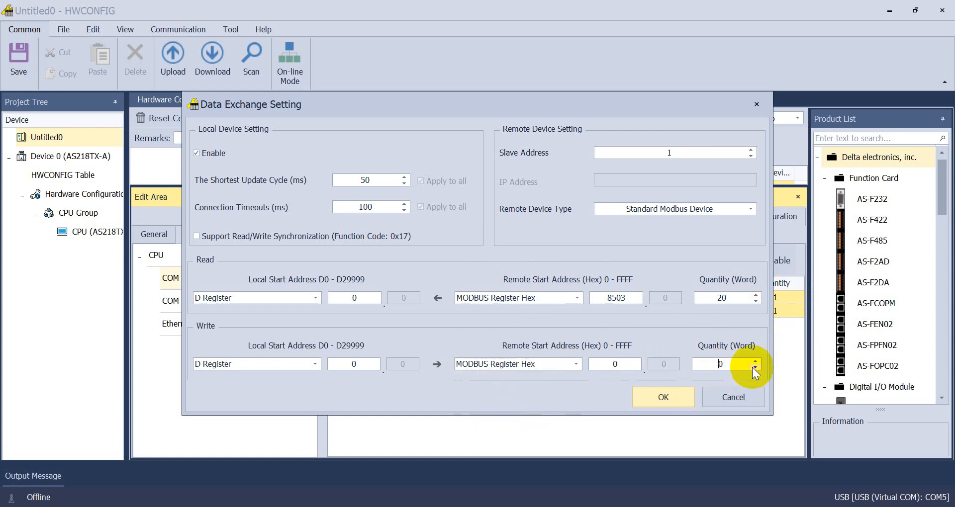
mouse_move(663, 390)
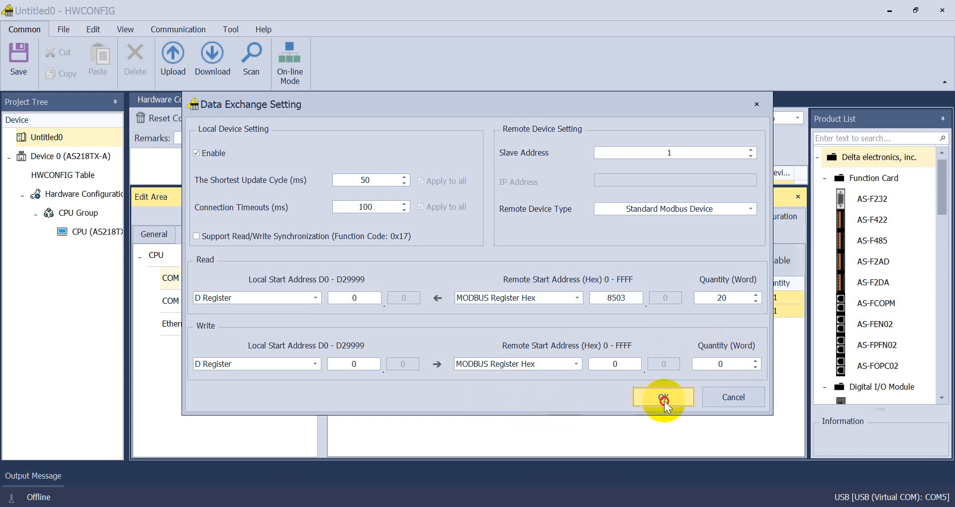
click(664, 397)
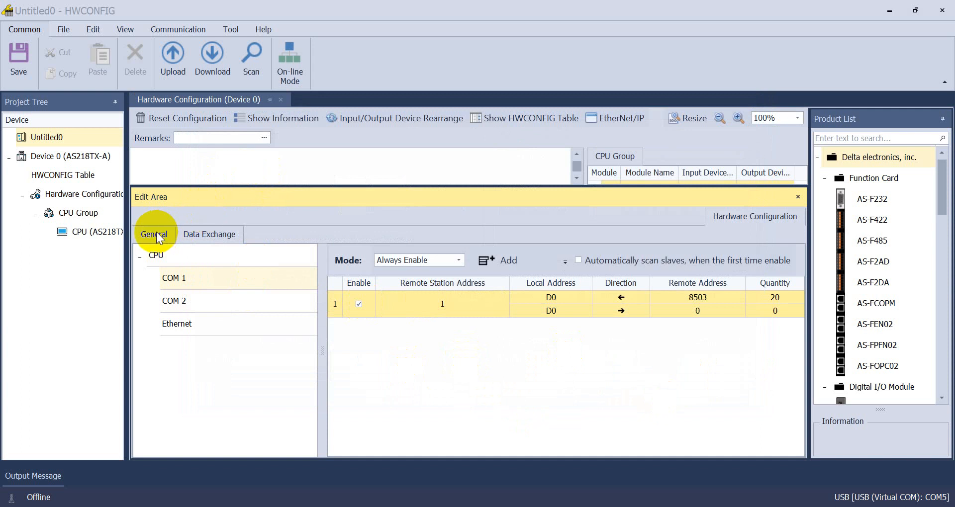
Step: Download the hardware configuration to the AS218TX PLC and close the finished download window
click(174, 277)
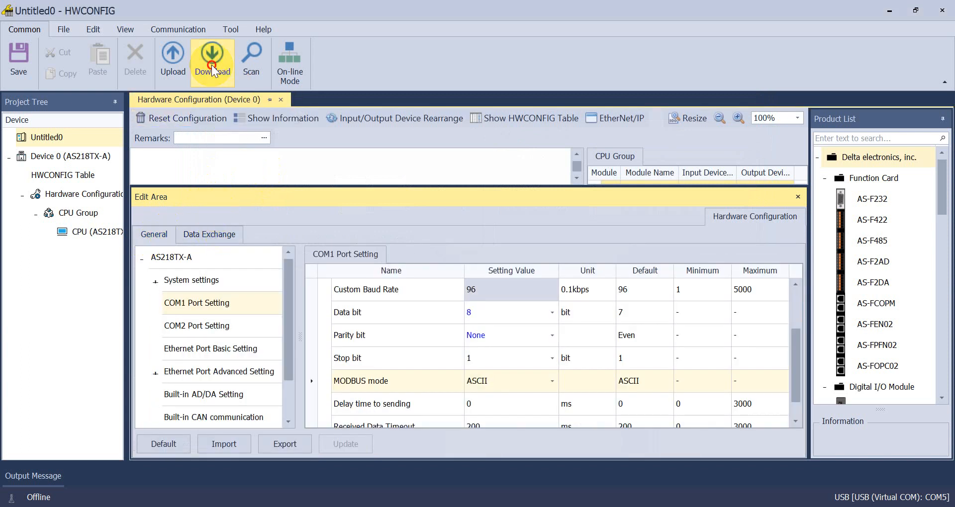
click(212, 58)
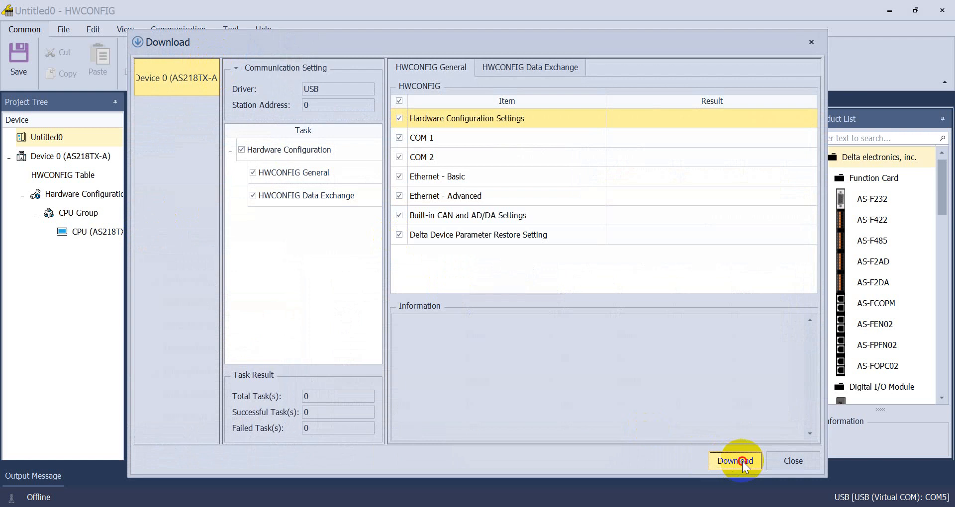
click(734, 461)
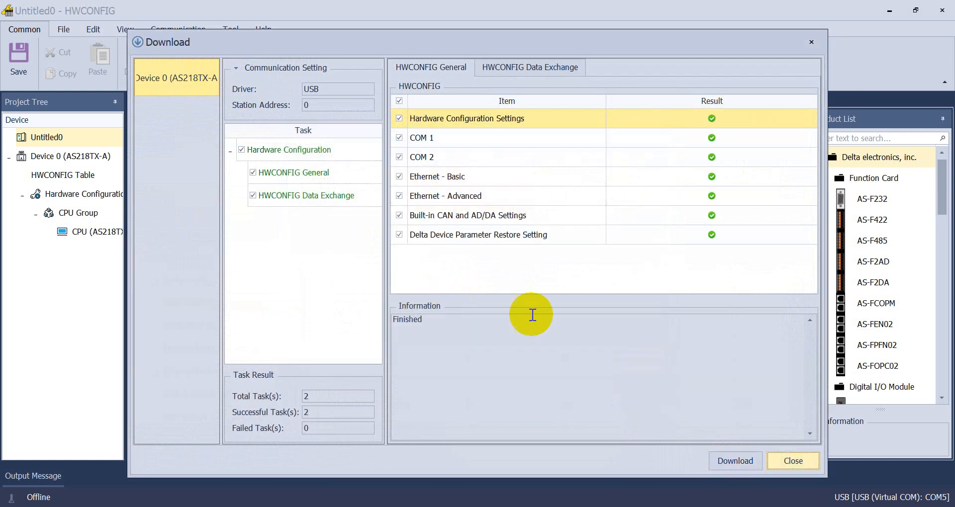
mouse_move(793, 460)
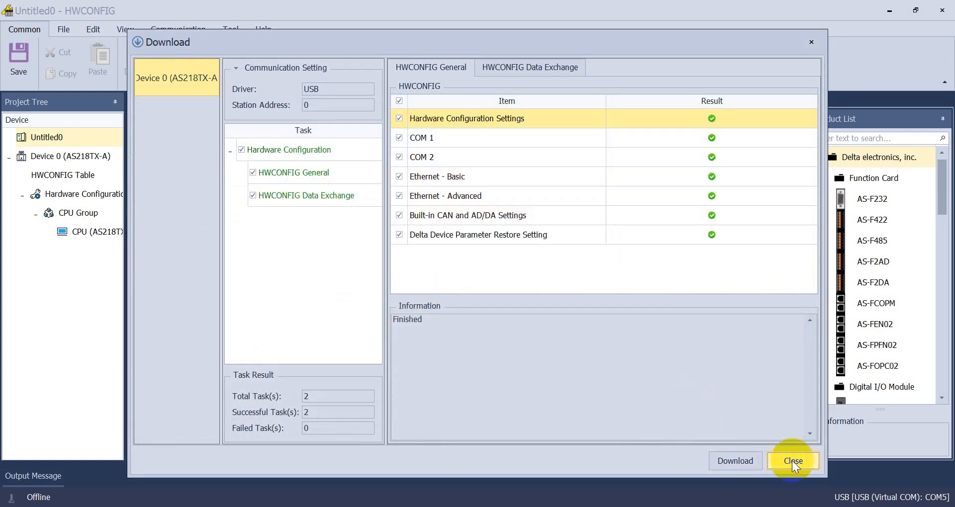
click(792, 460)
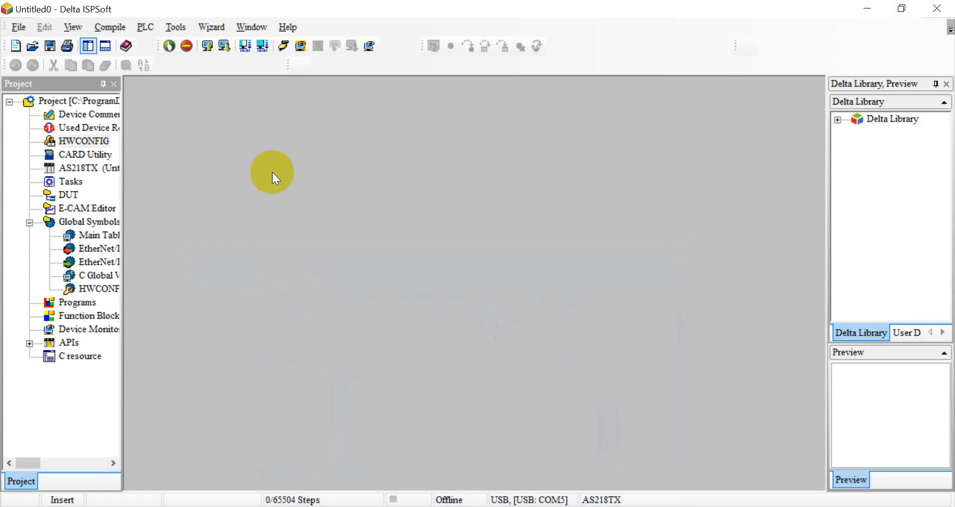
mouse_move(350, 494)
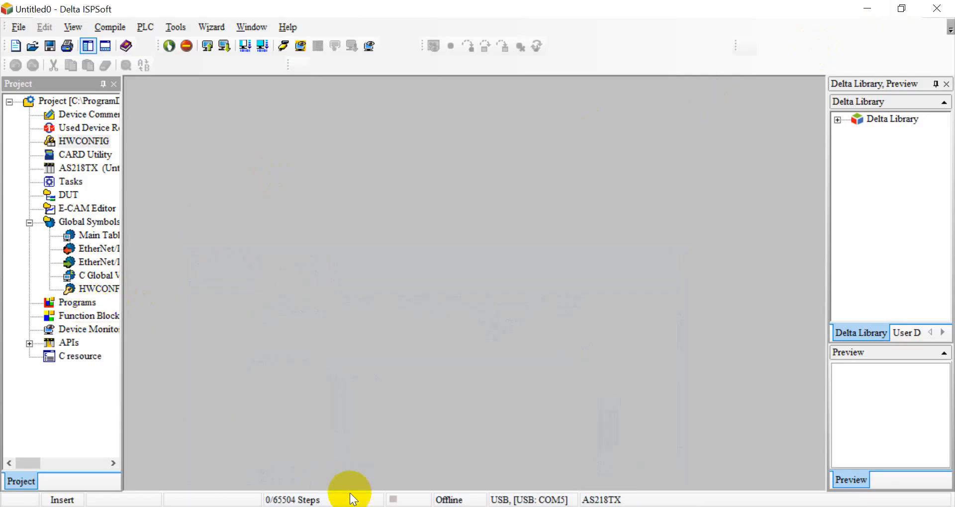
Step: Create ladder program Prog0 under the Programs node
click(77, 302)
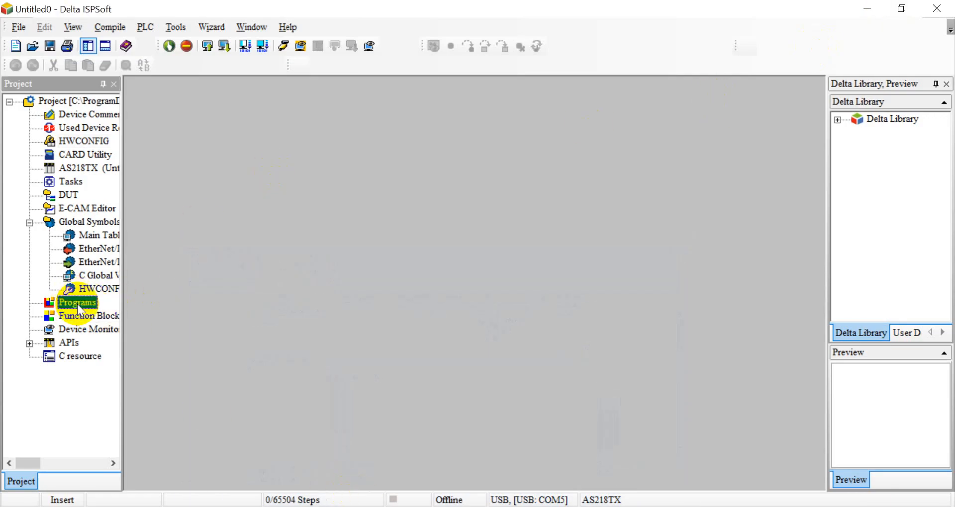
double_click(77, 302)
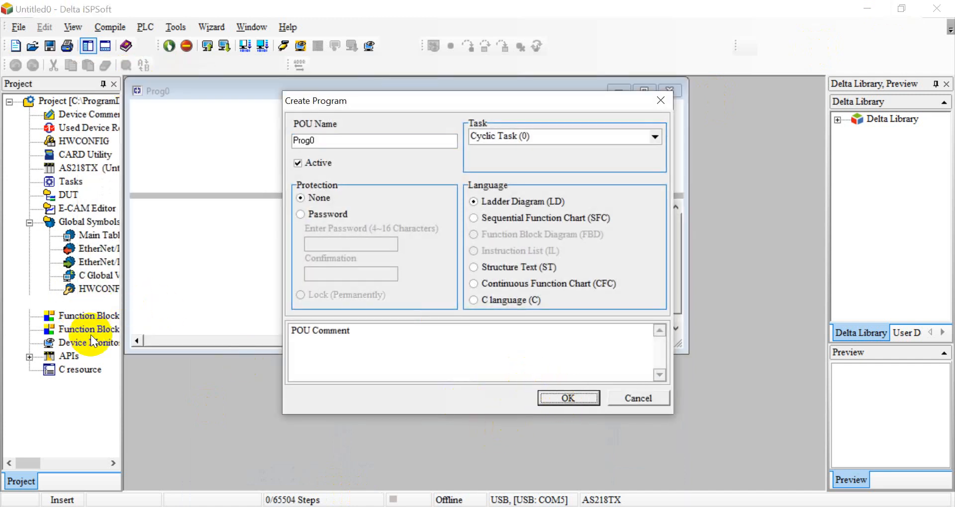
click(567, 398)
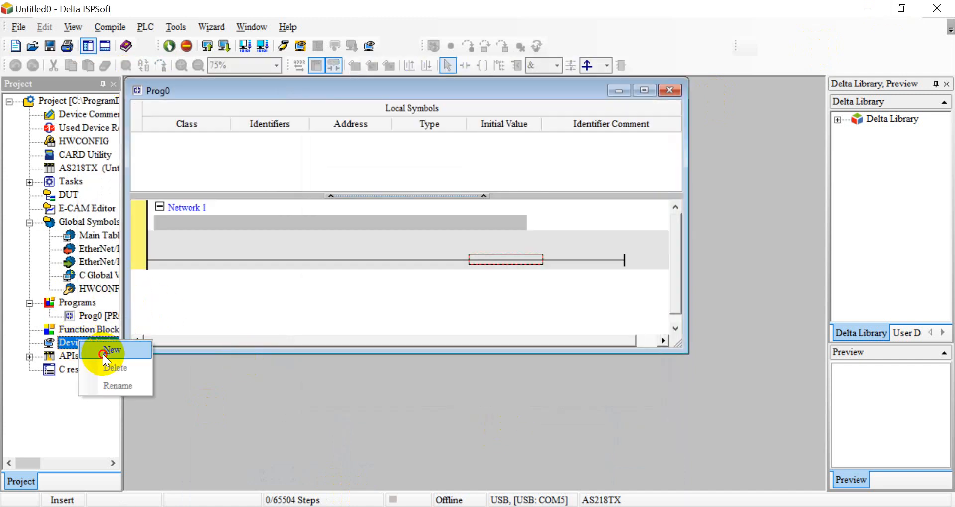
Step: Add a new Monitor Table and enter d0 as the device to monitor
click(113, 350)
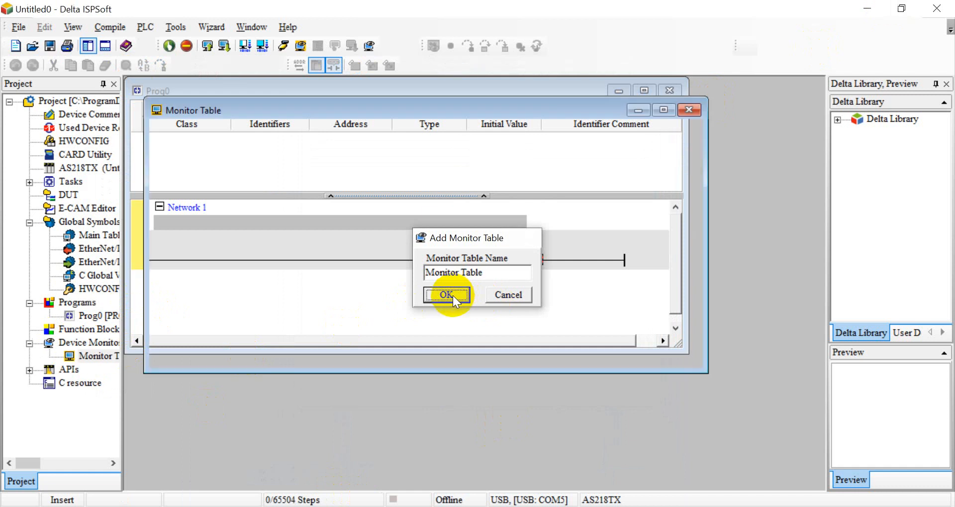
click(446, 294)
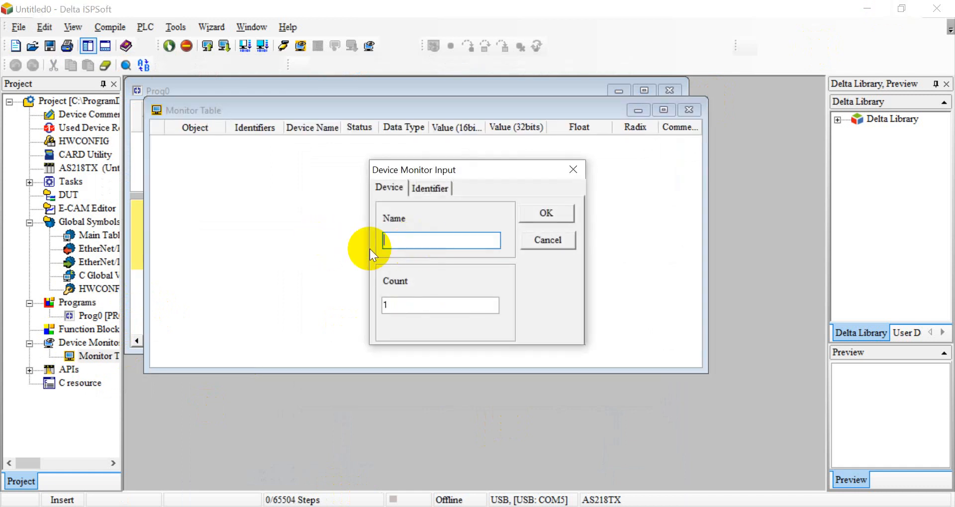
text(d0)
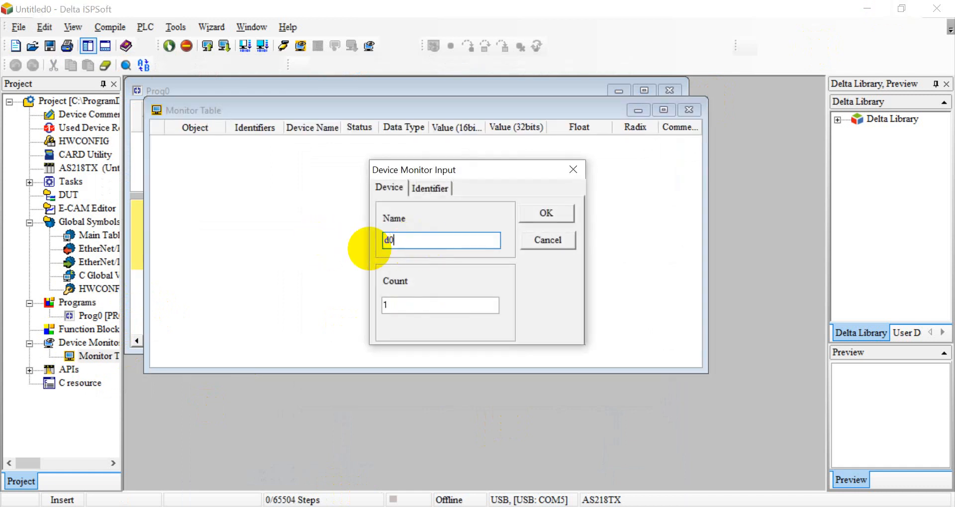
click(440, 306)
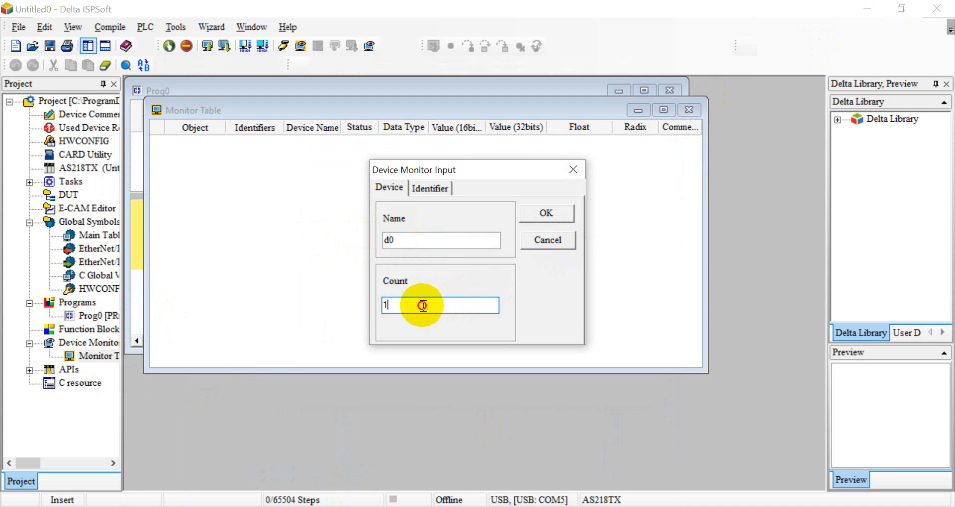
Step: Add 20 registers D0–D19 to the Monitor Table and show D0–D3 in ASCII radix
text(2)
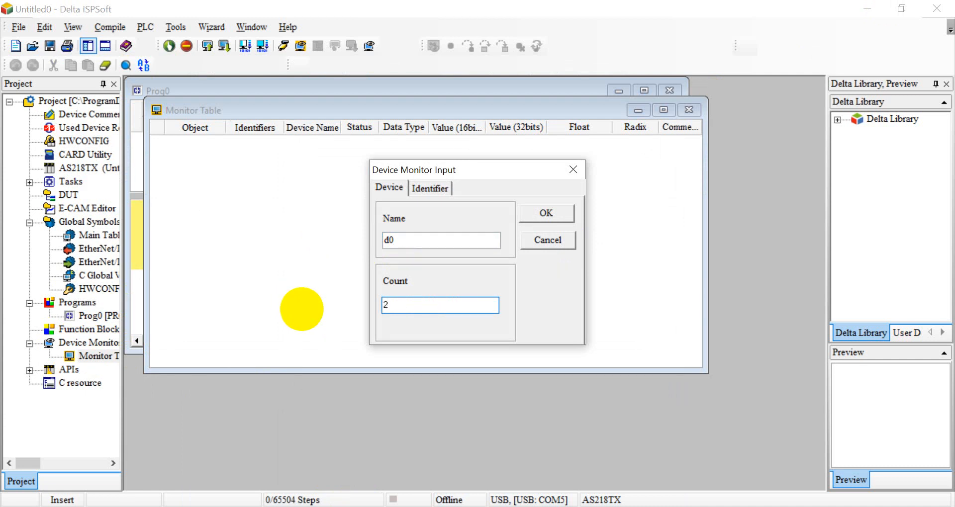
click(545, 212)
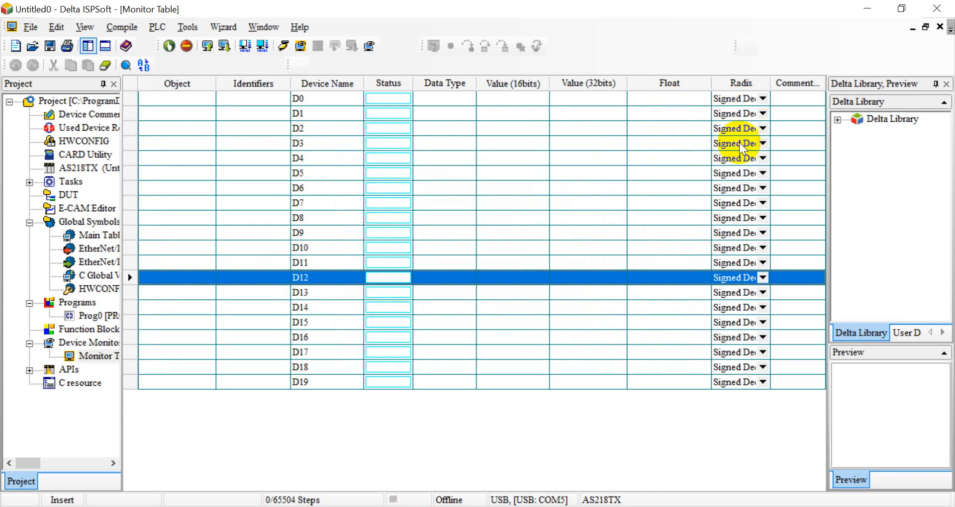
click(763, 98)
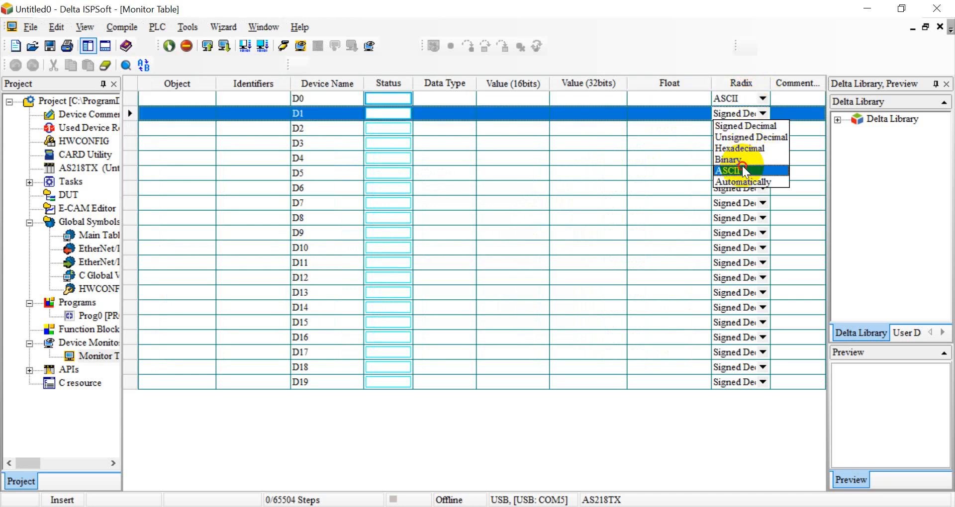
click(728, 170)
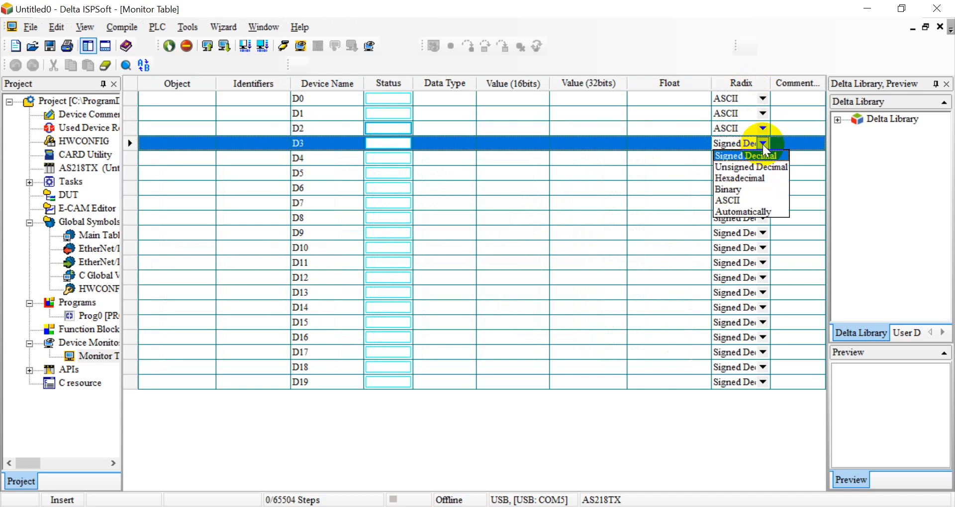
click(728, 200)
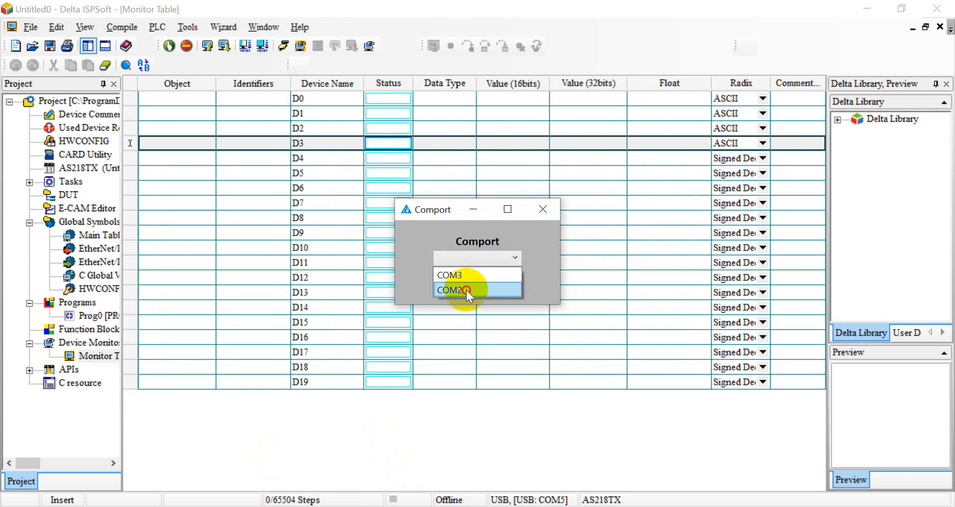
Step: Start Delta Viewer on COM2 at 115200 baud, search for the DFS scanner and connect to it
click(450, 290)
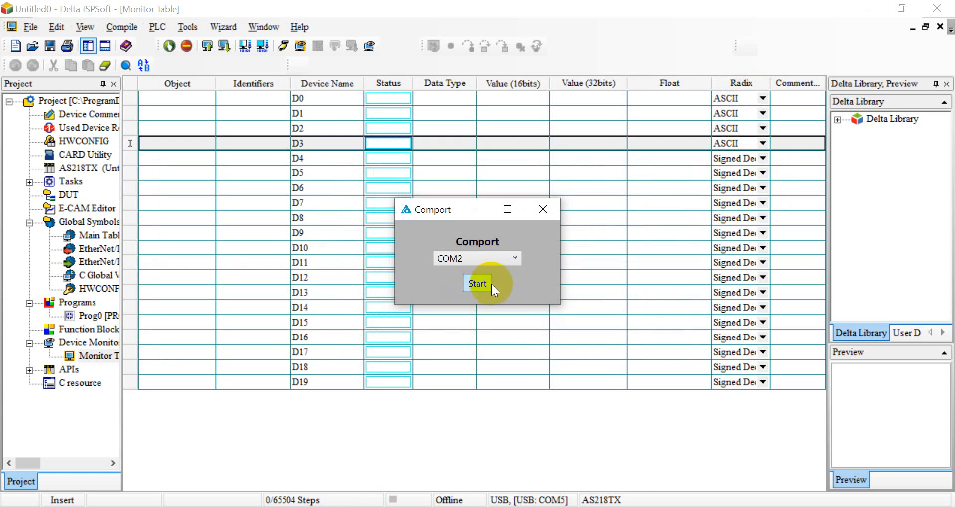
click(477, 283)
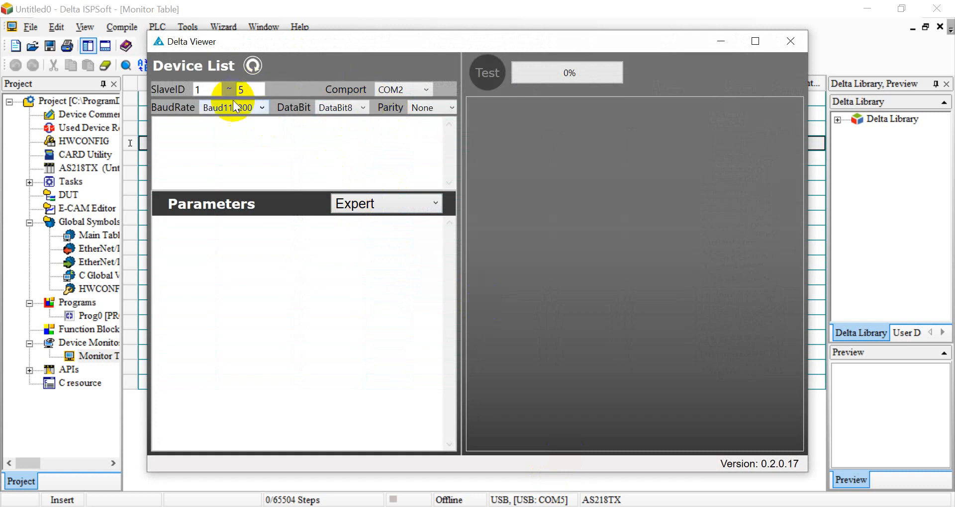
click(252, 66)
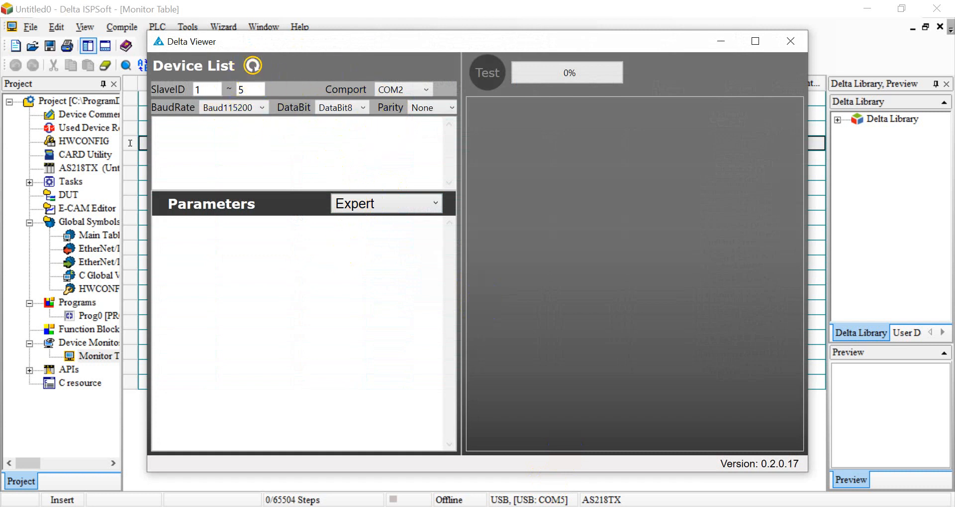
click(252, 66)
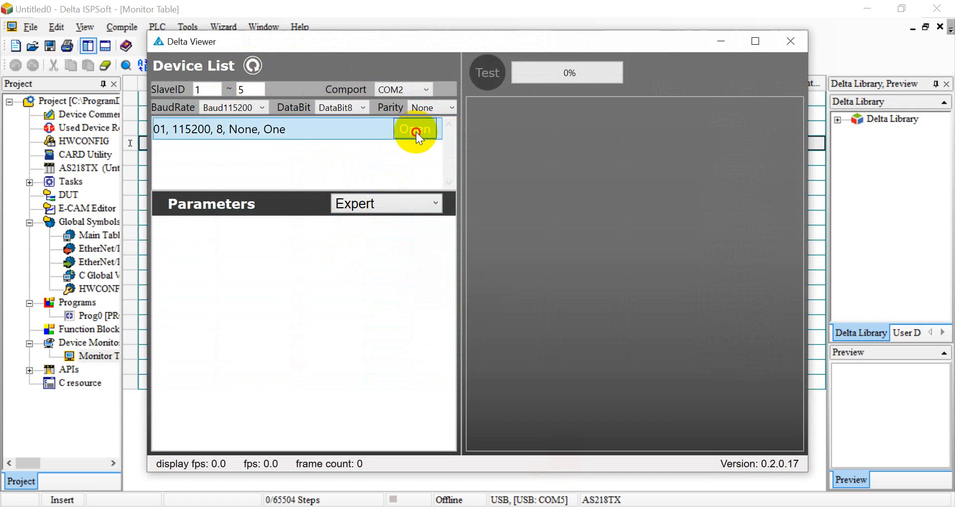
click(415, 129)
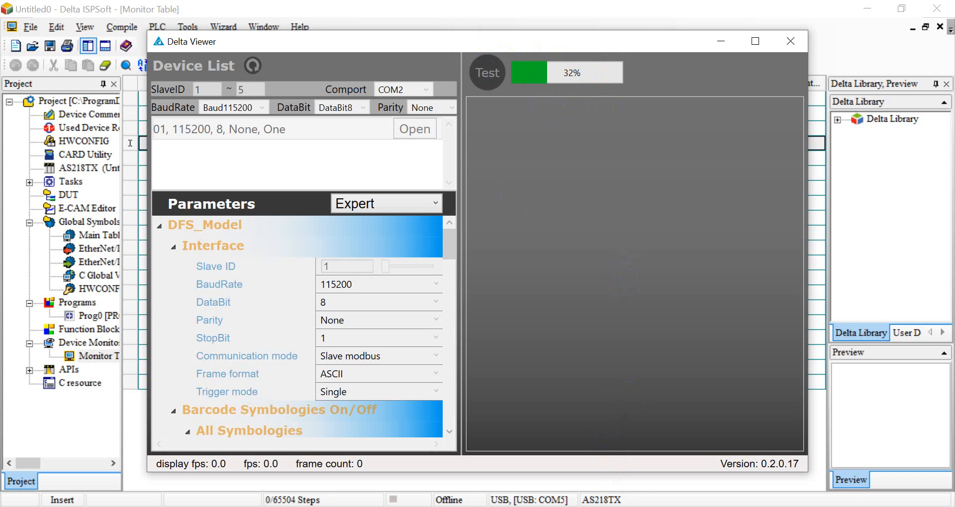
mouse_move(755, 41)
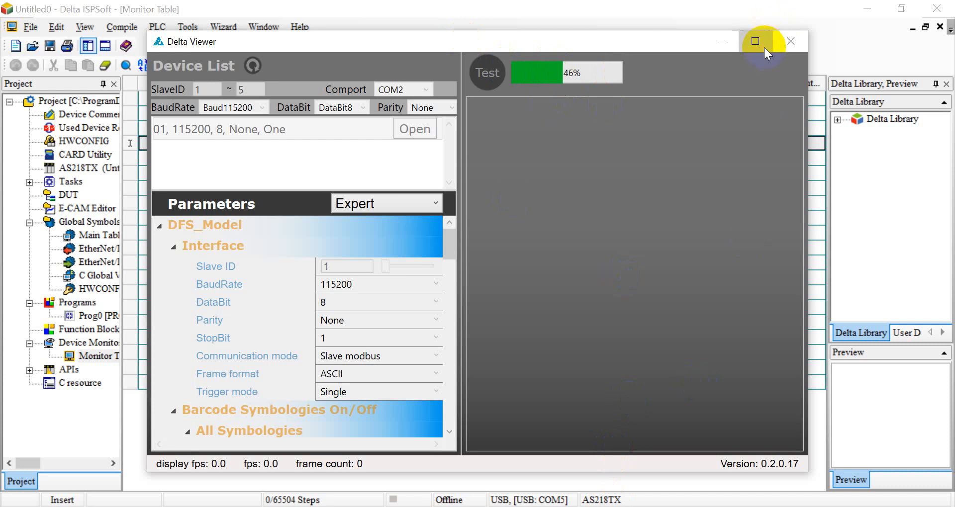
Step: Maximize Delta Viewer and open the barcode scanner connection from the Device List
click(755, 42)
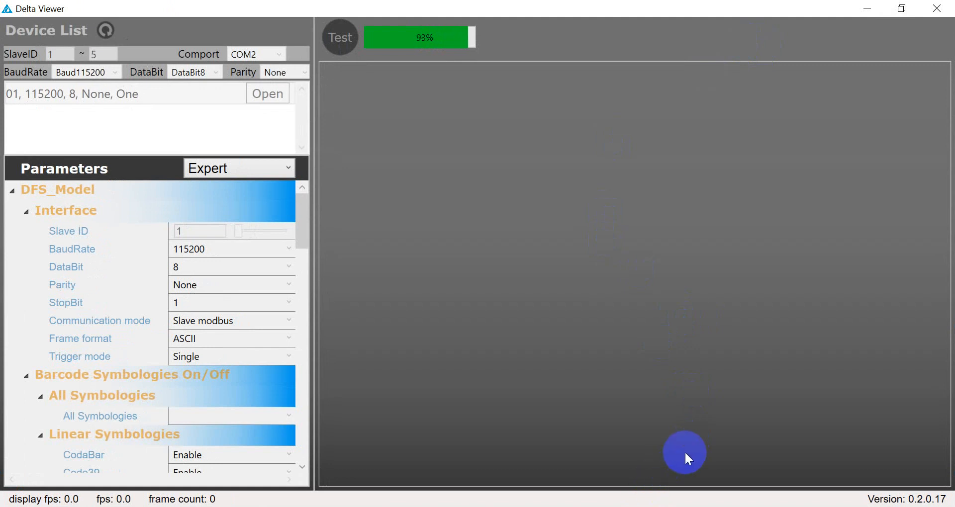
click(267, 93)
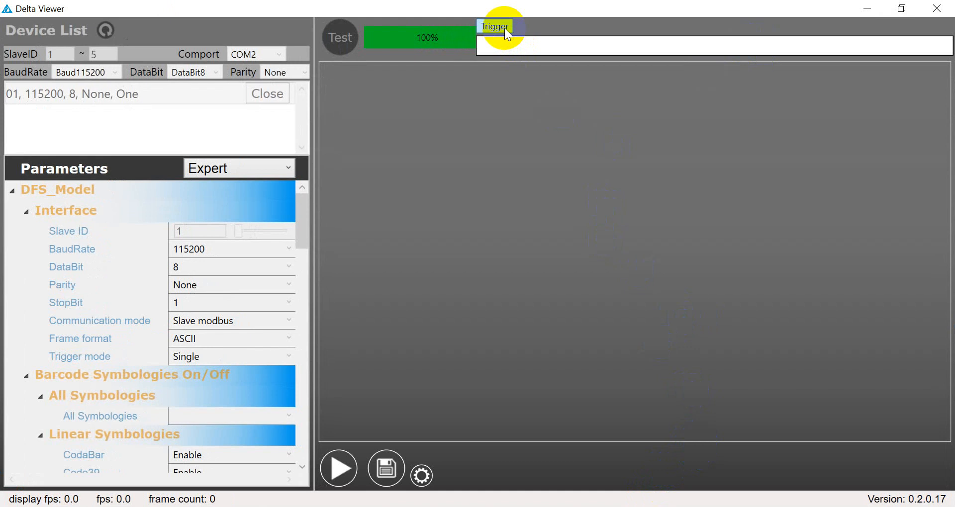
mouse_move(557, 54)
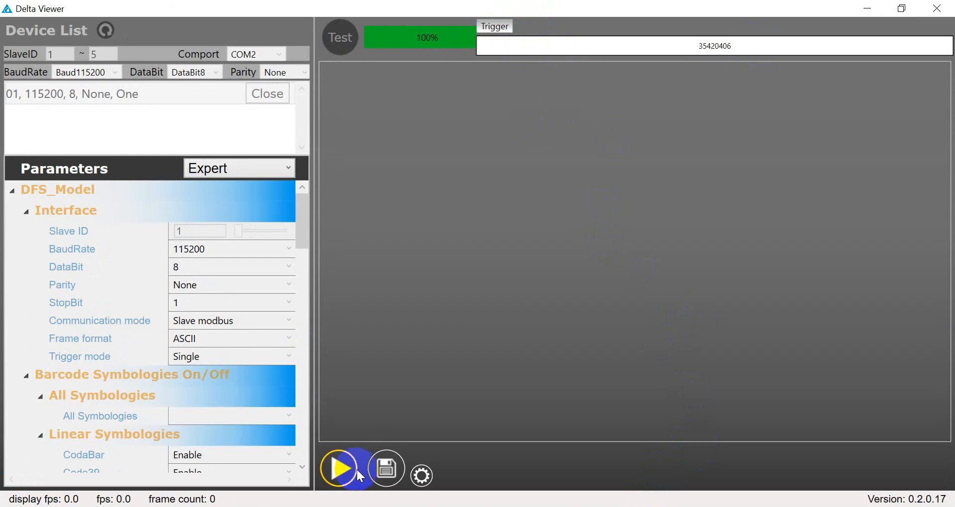
mouse_move(490, 499)
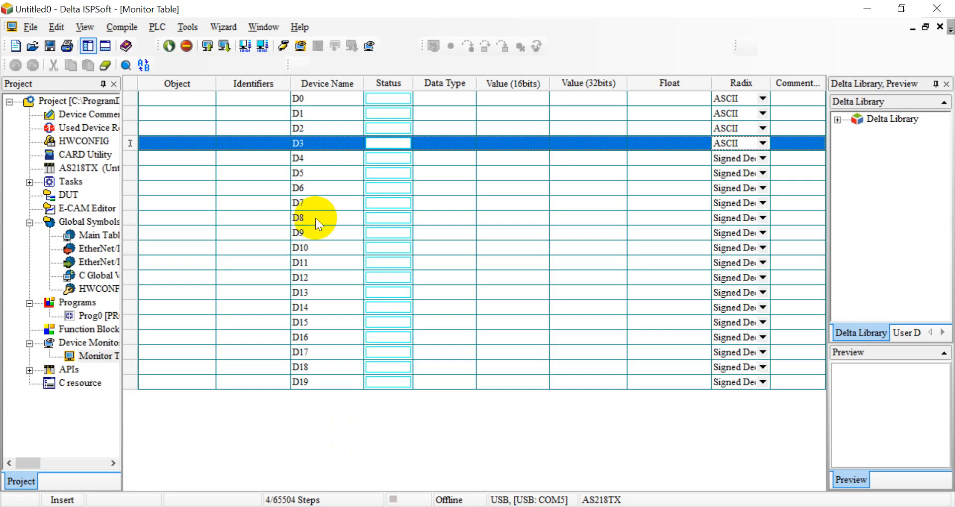
Step: Go online with the PLC and monitor live D0–D3 values 35, 42, 04, 06
click(284, 46)
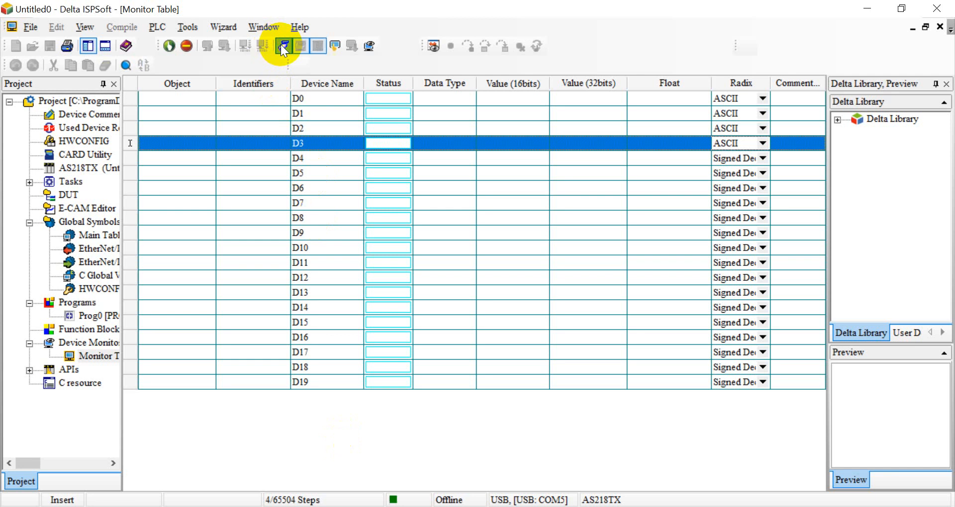
click(282, 46)
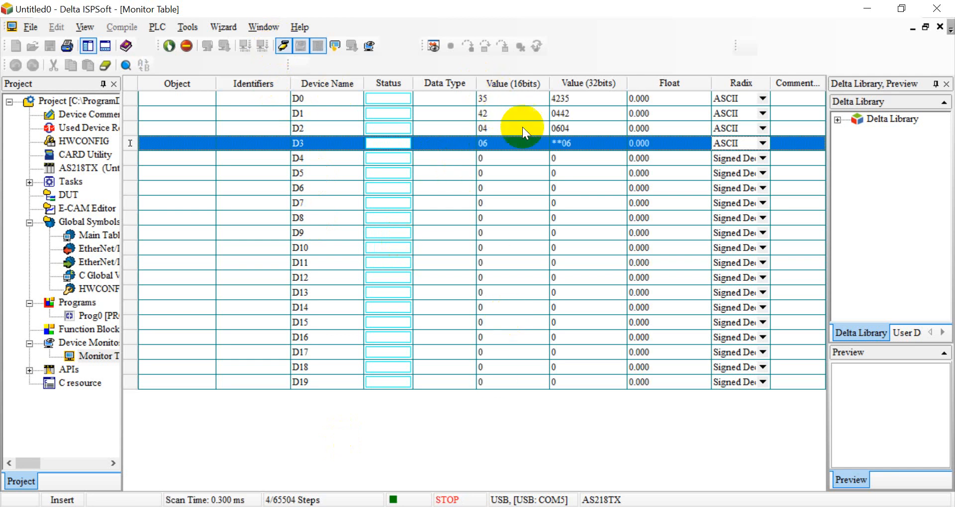
mouse_move(499, 110)
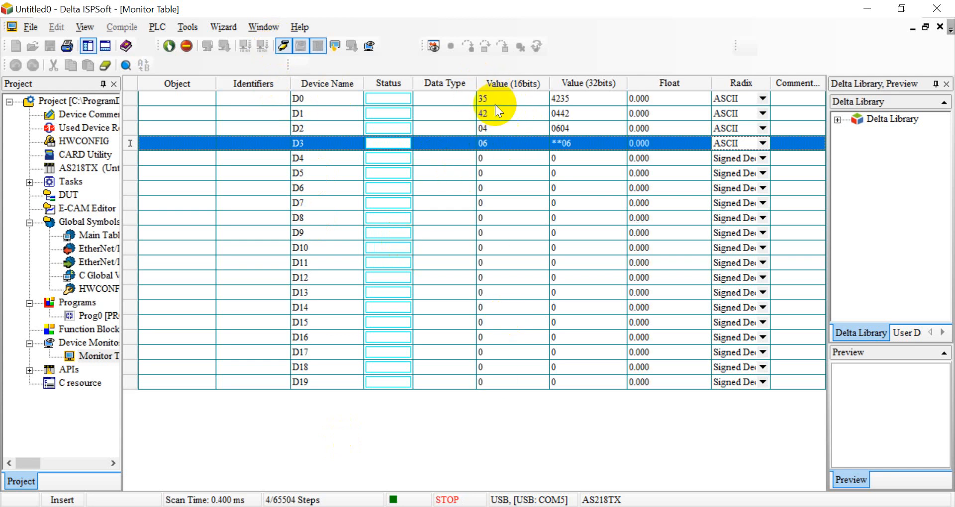
mouse_move(505, 150)
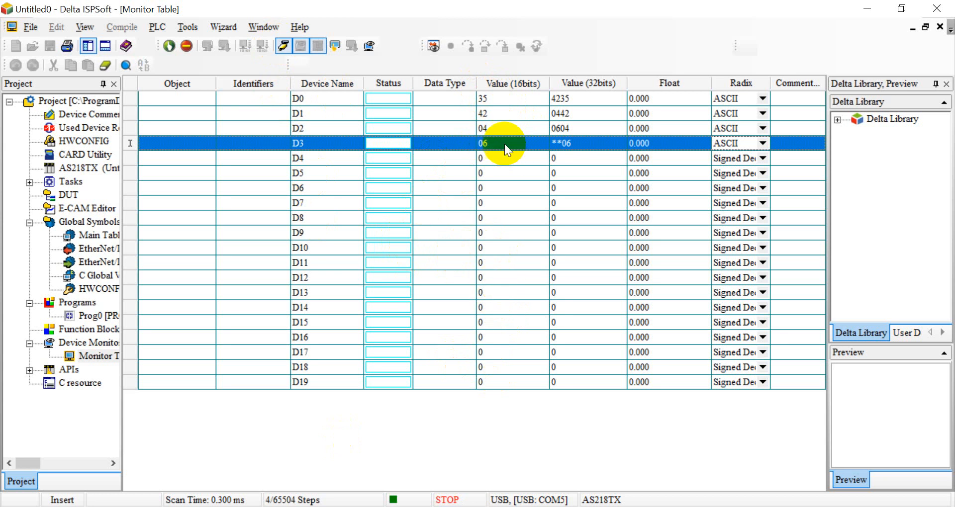
mouse_move(508, 150)
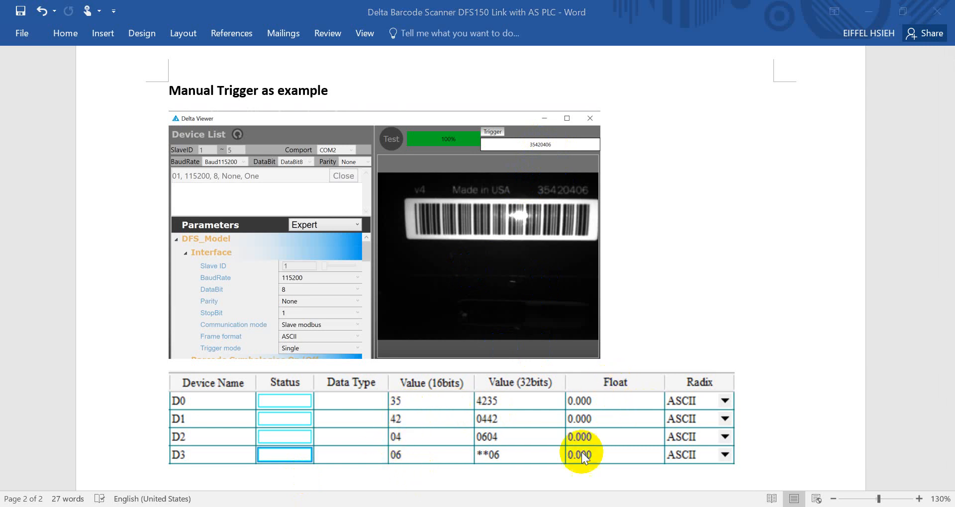
mouse_move(491, 210)
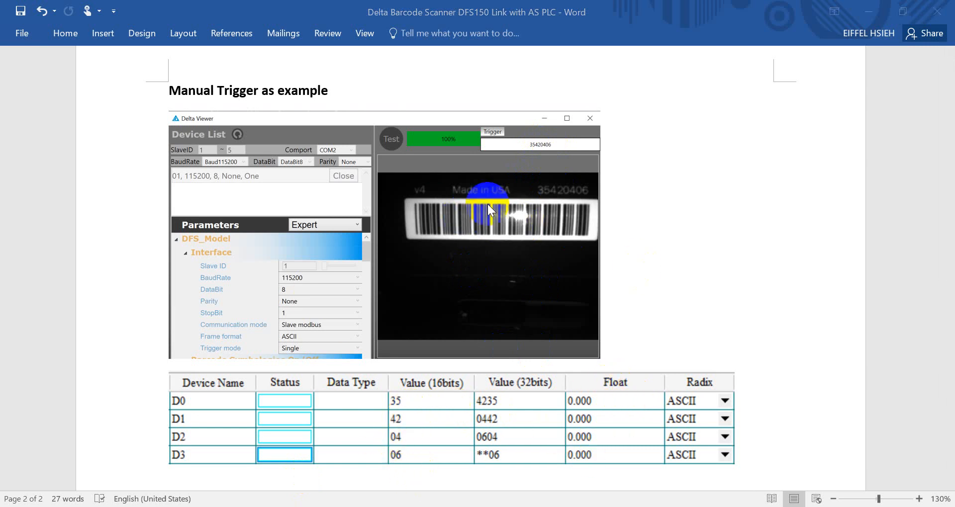
Step: Scroll the Word recap through architecture, PLC settings and the Manual Trigger D0–D3 table
scroll(down, 3)
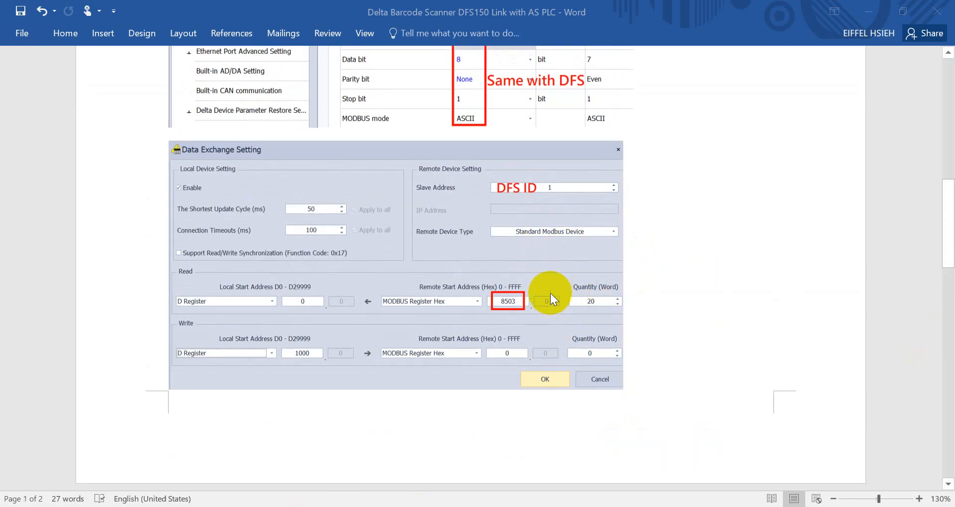
mouse_move(597, 298)
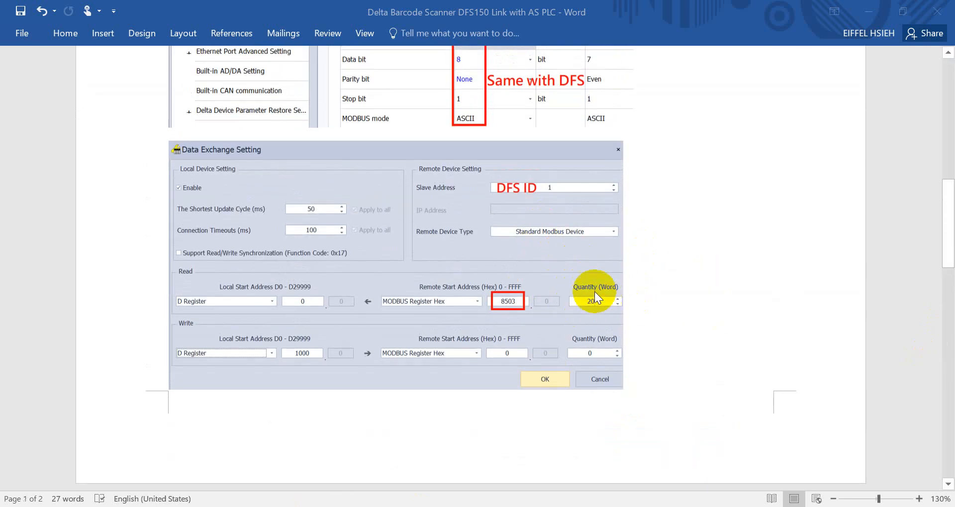
mouse_move(600, 341)
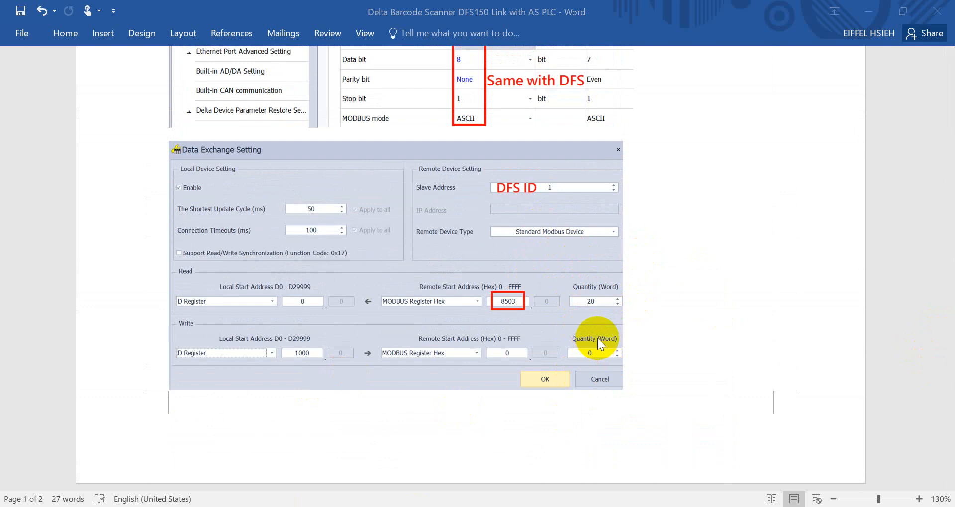
scroll(down, 3)
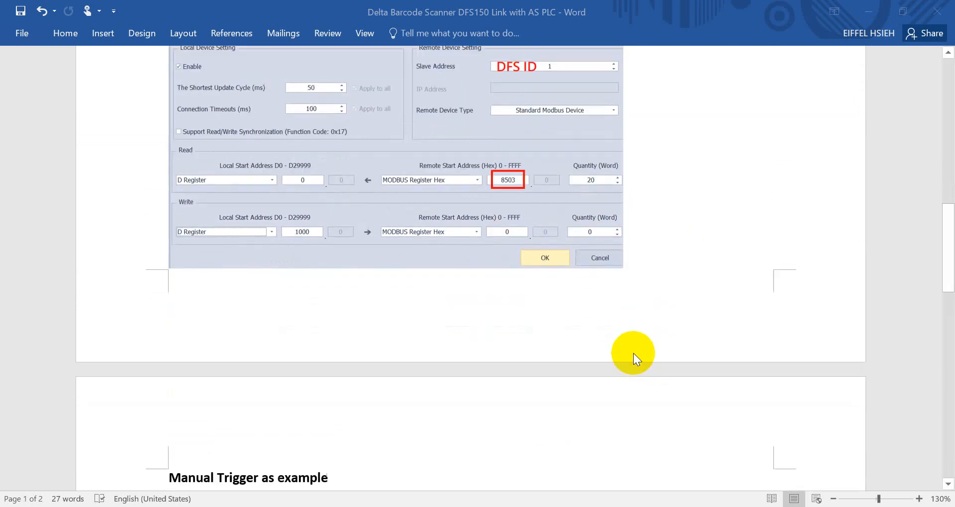
scroll(down, 3)
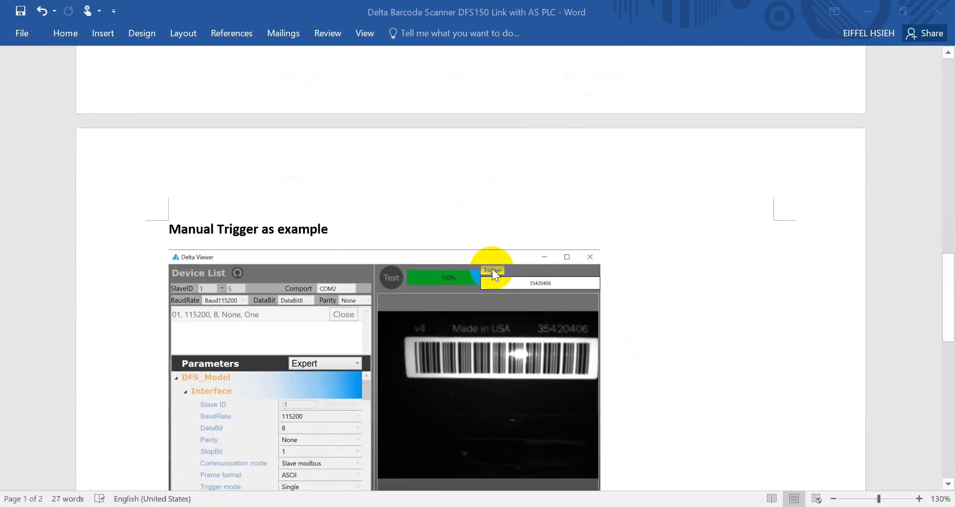
scroll(down, 3)
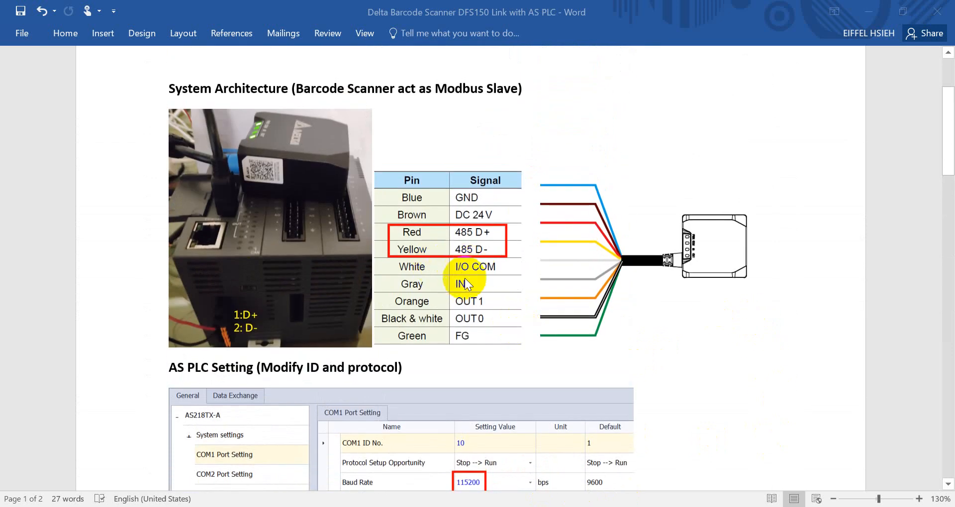
mouse_move(517, 241)
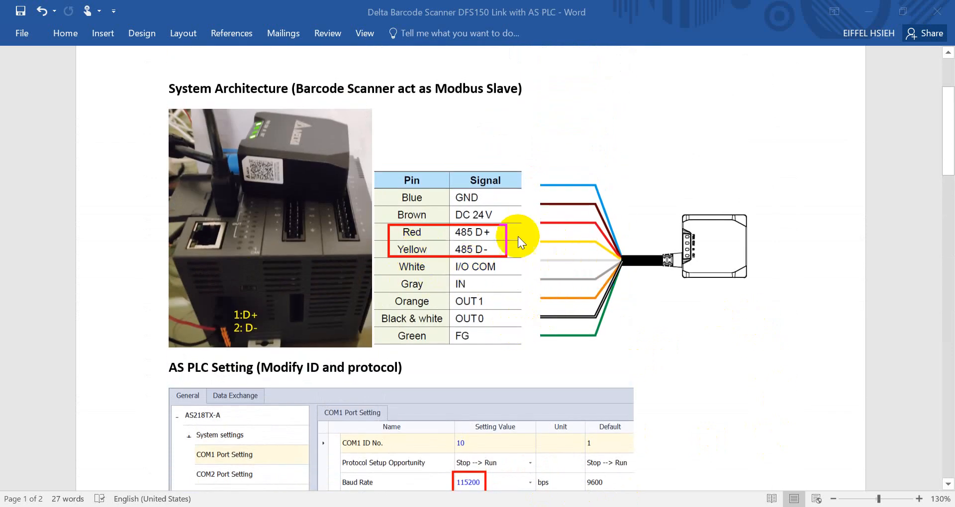
scroll(down, 3)
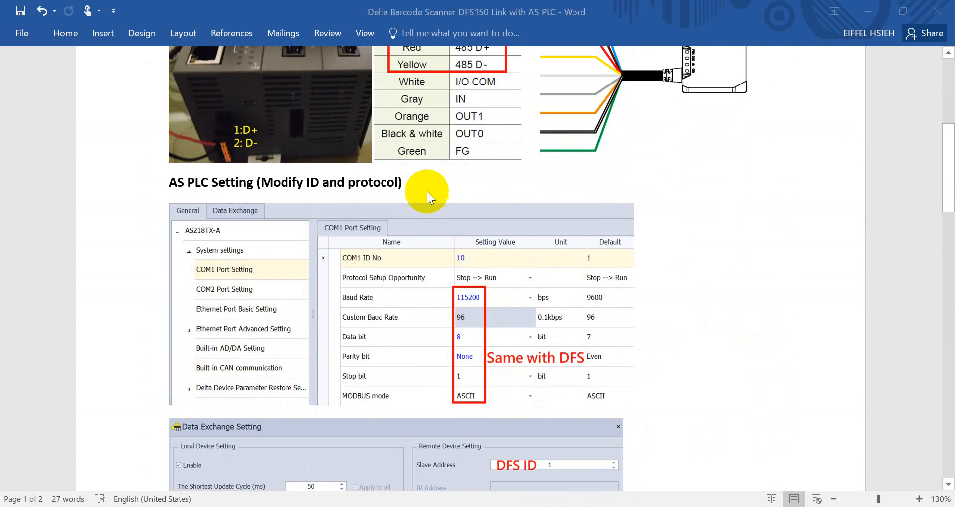
scroll(down, 3)
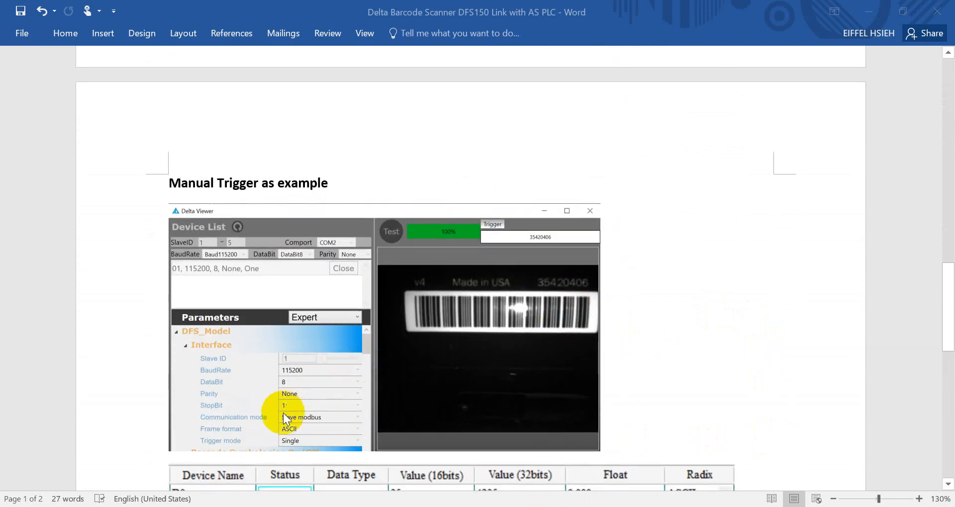
mouse_move(261, 441)
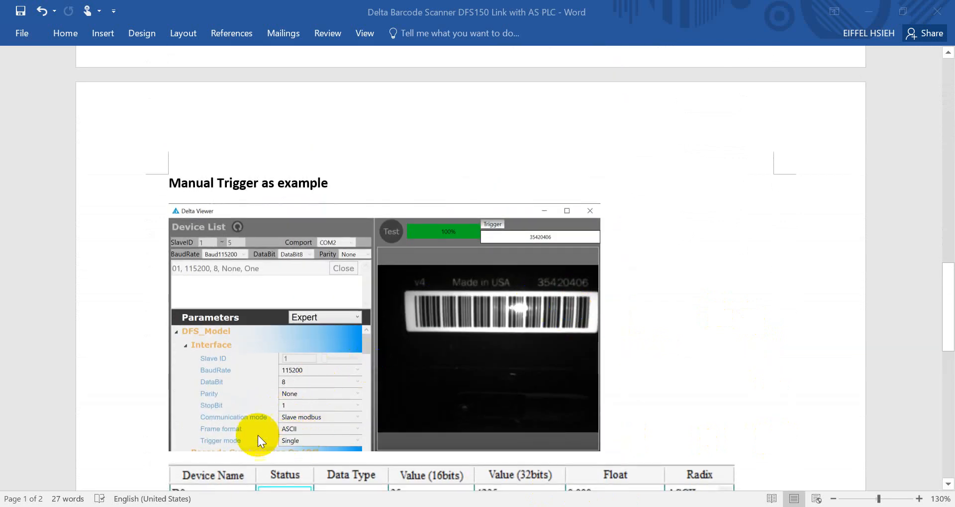
mouse_move(319, 423)
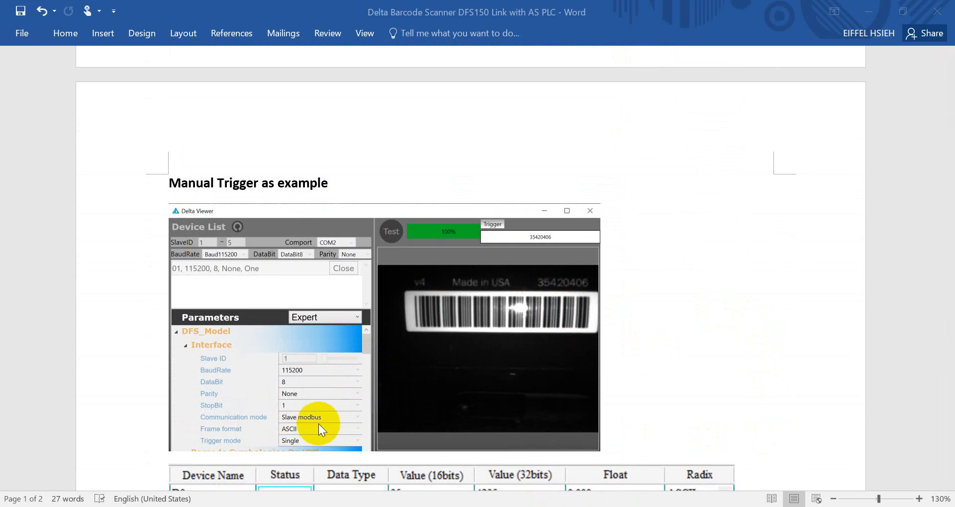
mouse_move(274, 444)
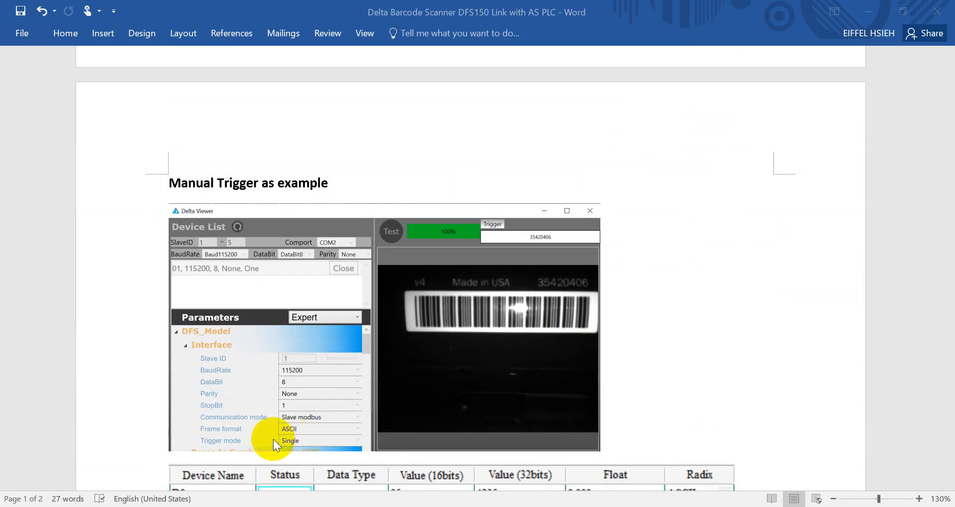
mouse_move(346, 450)
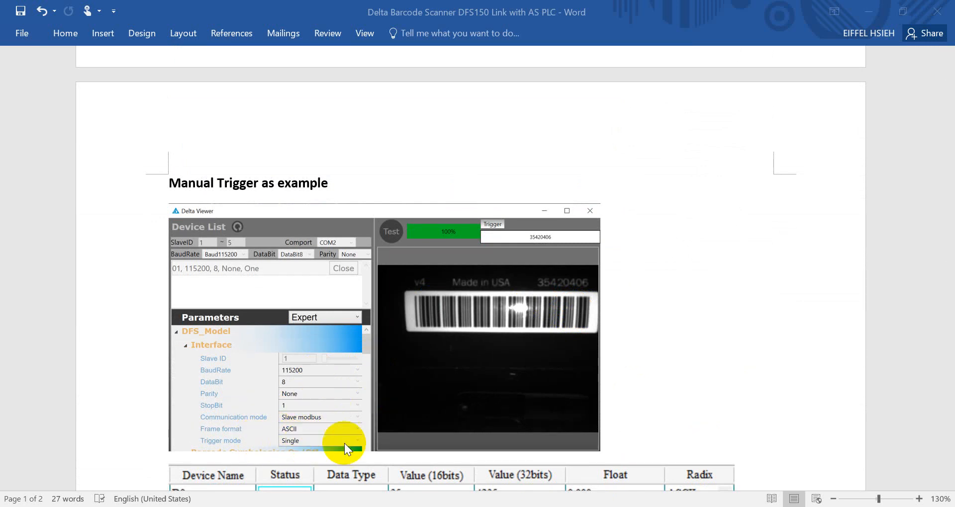
scroll(down, 3)
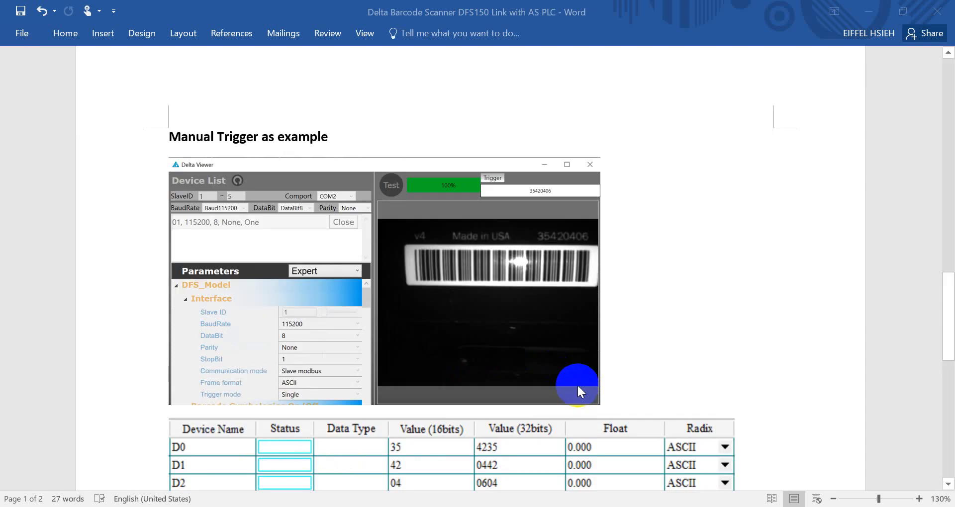
scroll(down, 3)
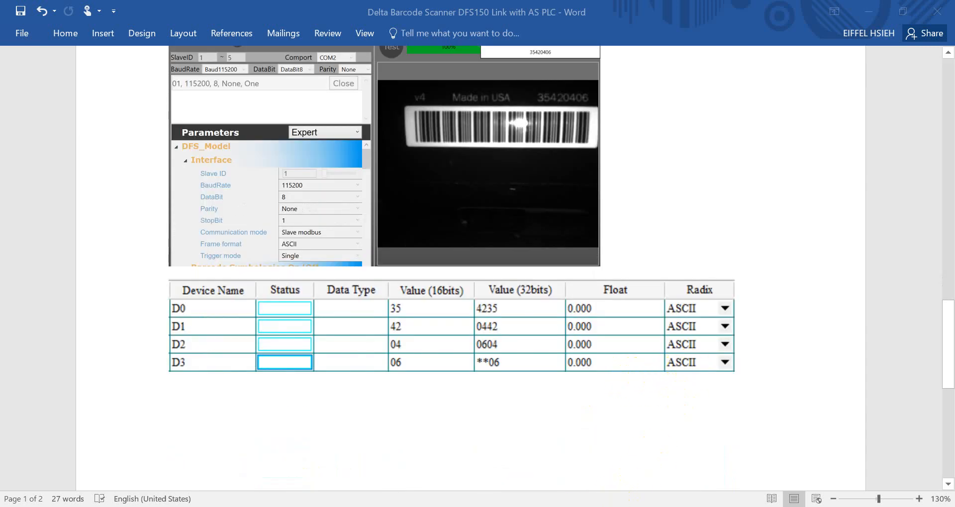